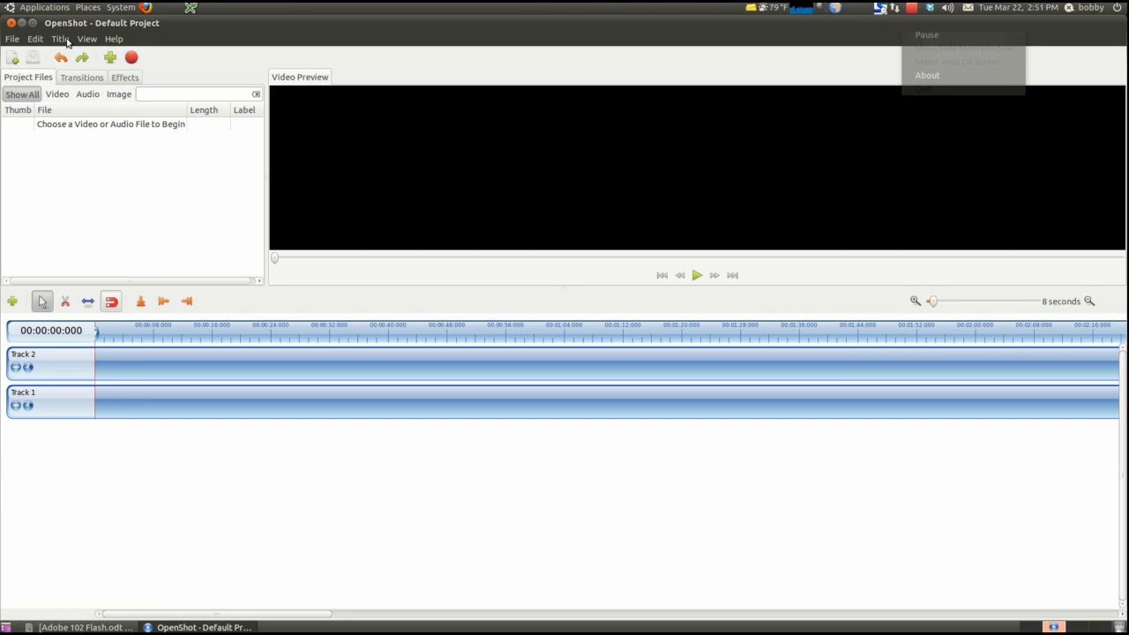
Step: Start a new animated title and scroll the template list toward Neon Curves
left_click(60, 38)
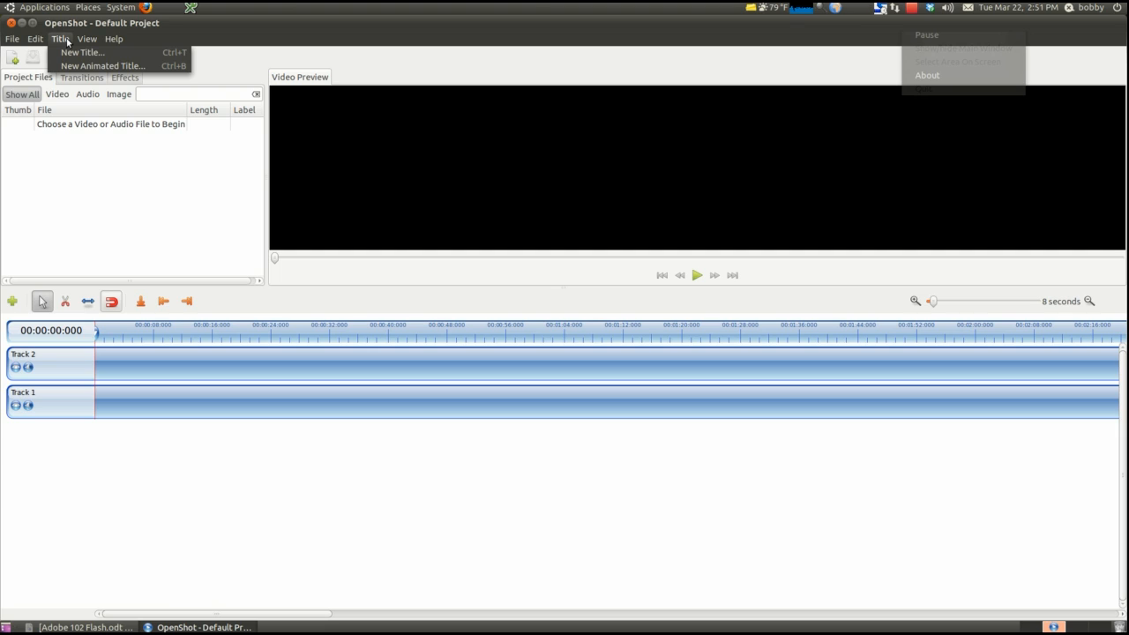
mouse_move(80, 52)
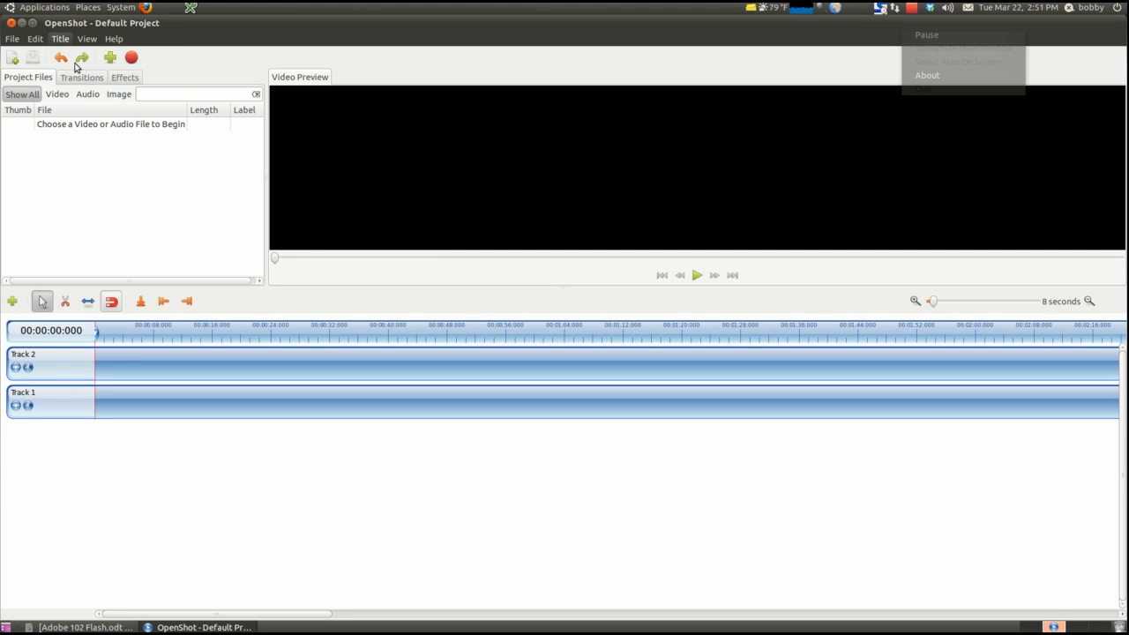
left_click(60, 38)
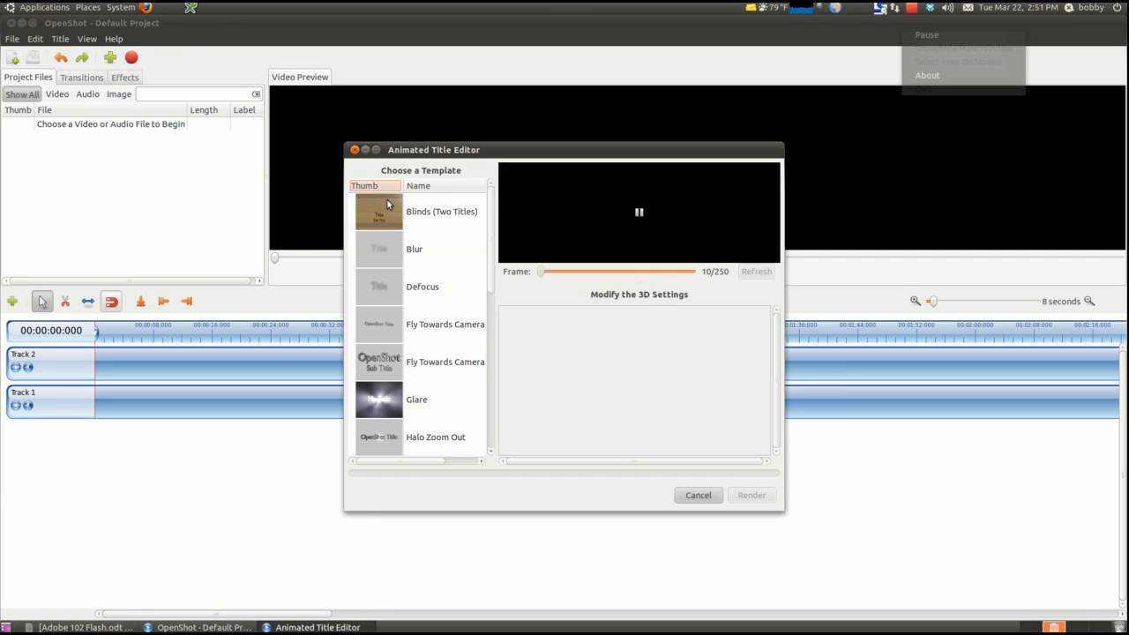
left_click_drag(434, 149, 407, 160)
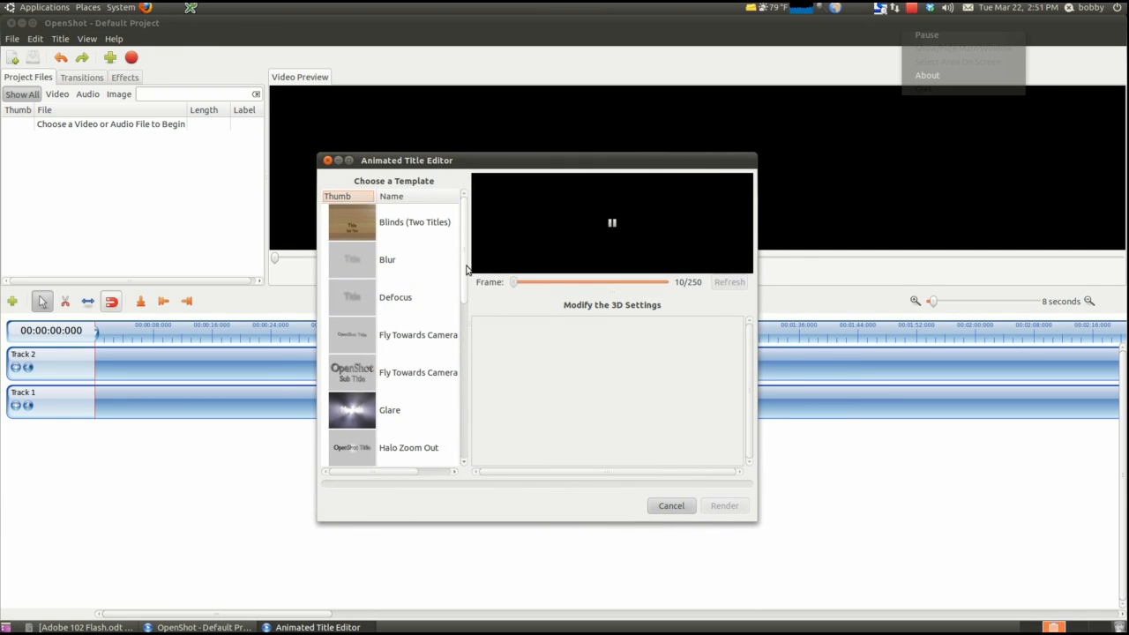
scroll("down", 3)
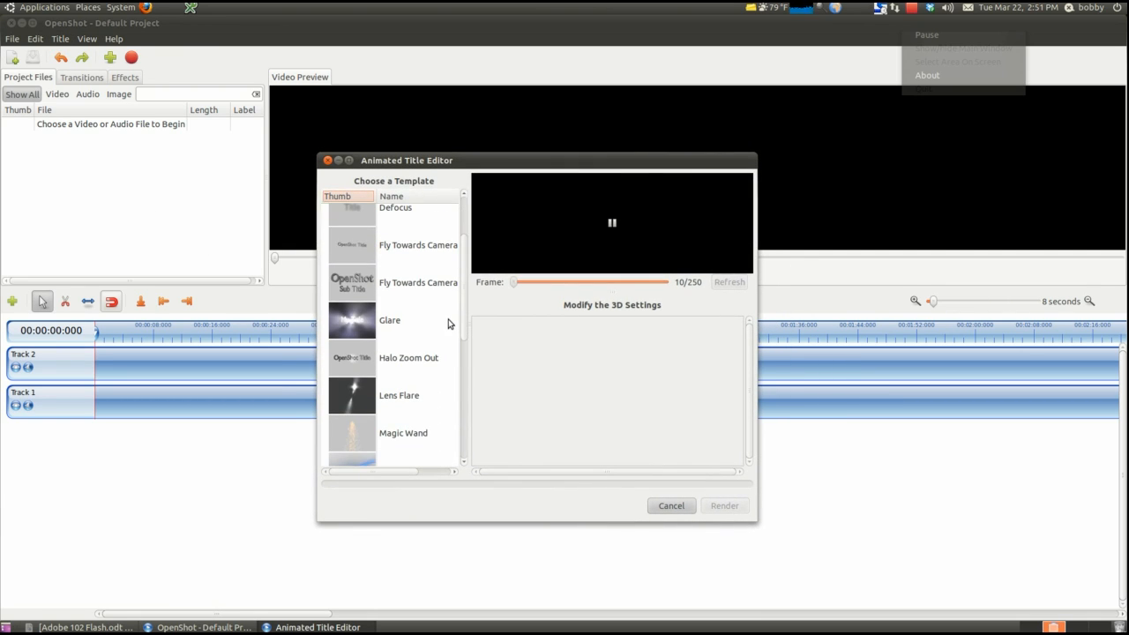
mouse_move(458, 335)
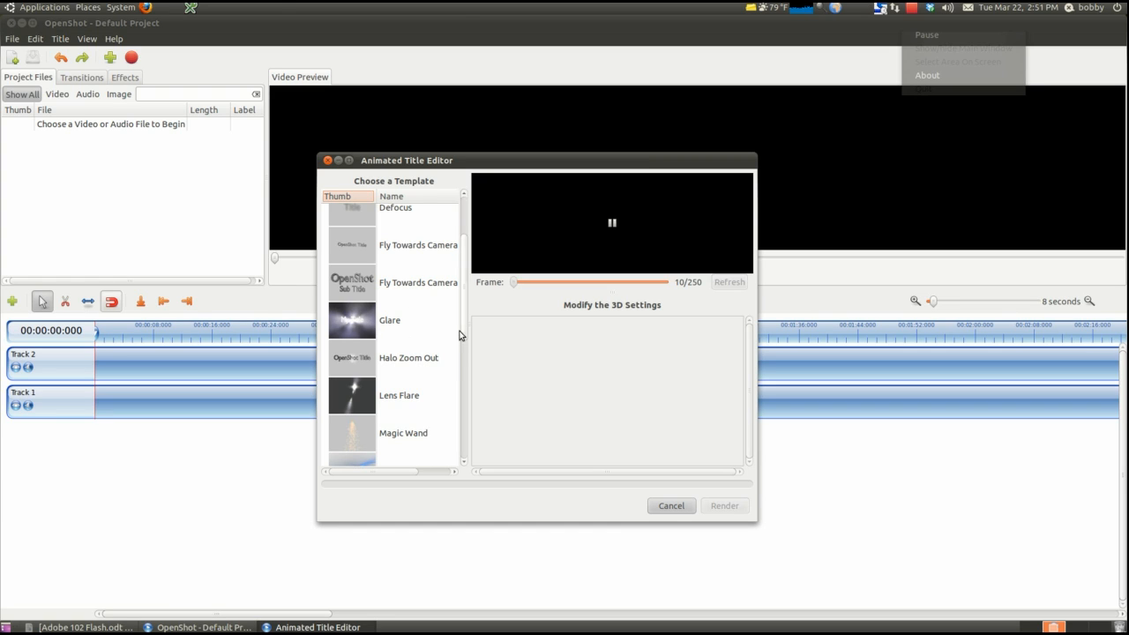
scroll("down", 3)
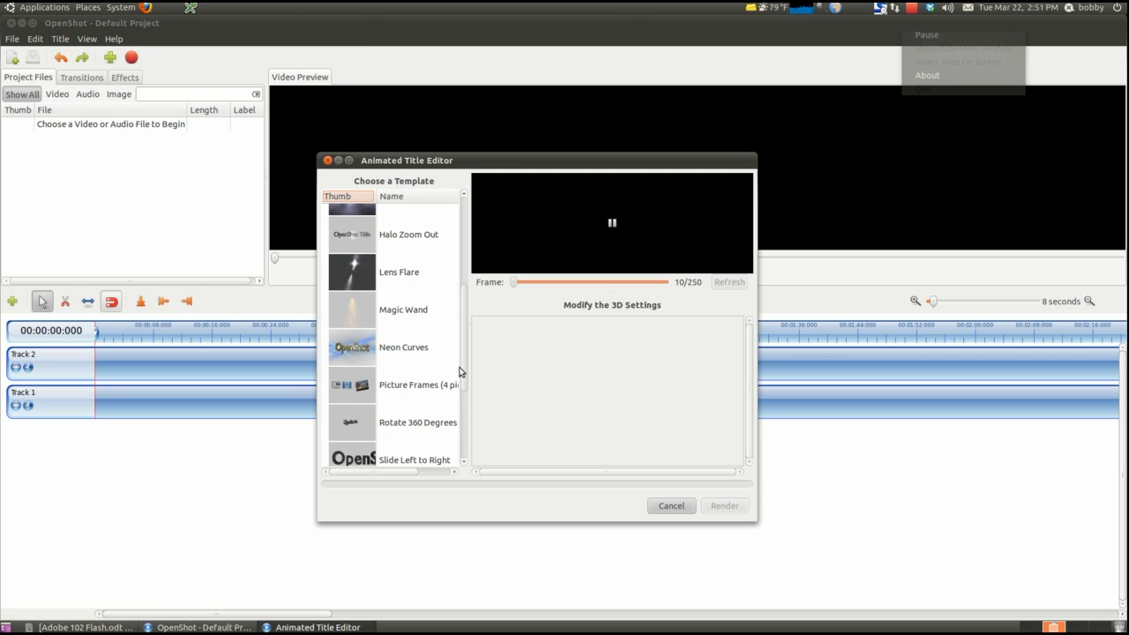
Step: Pick Neon Curves, title it 'Tech Unleashed', use text size 0.70, and refresh
left_click(403, 347)
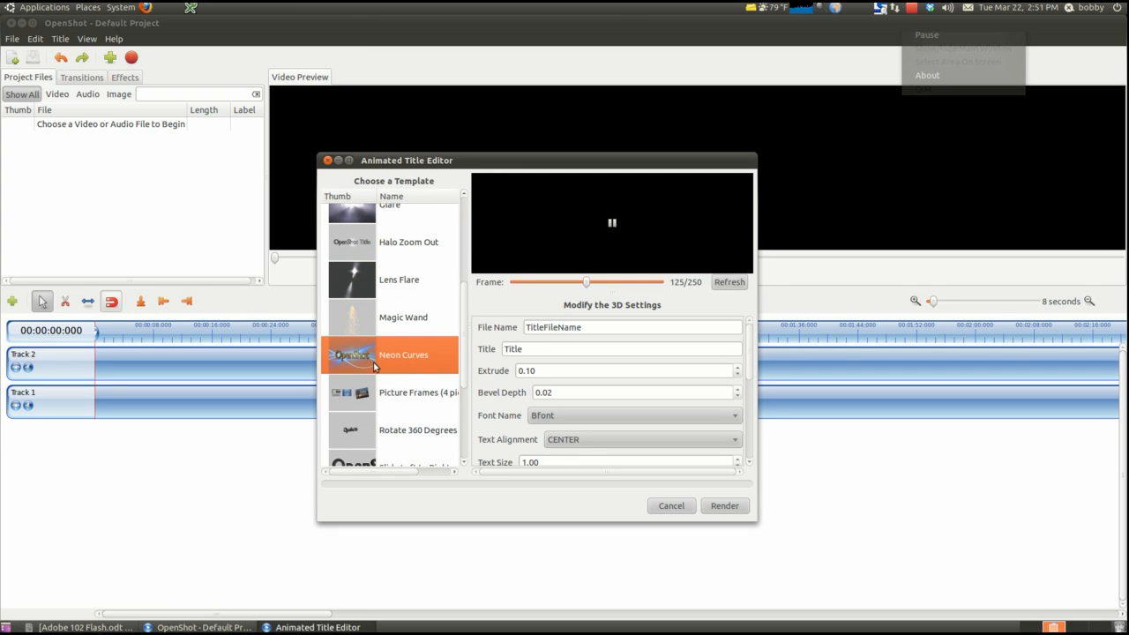
left_click(620, 349)
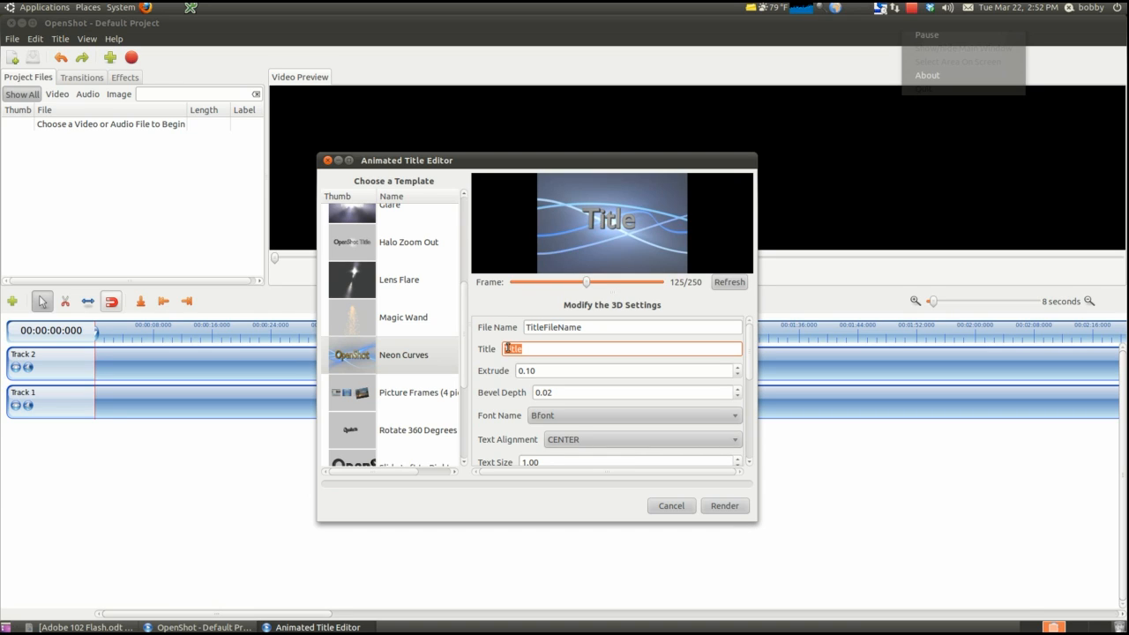
type("Tech Unlea")
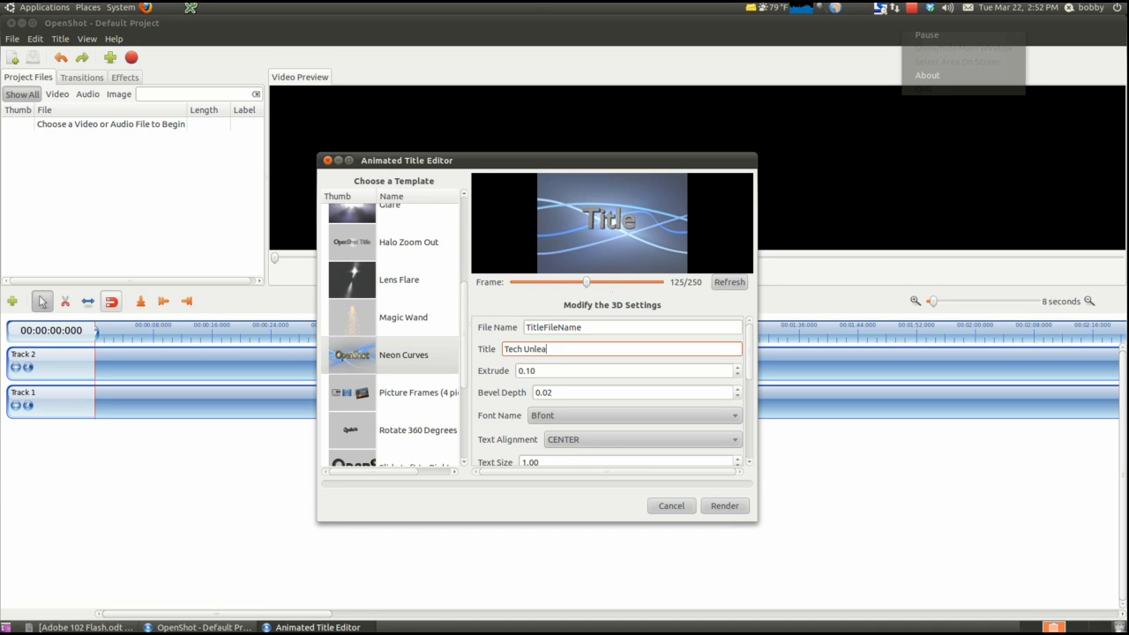
type("shed")
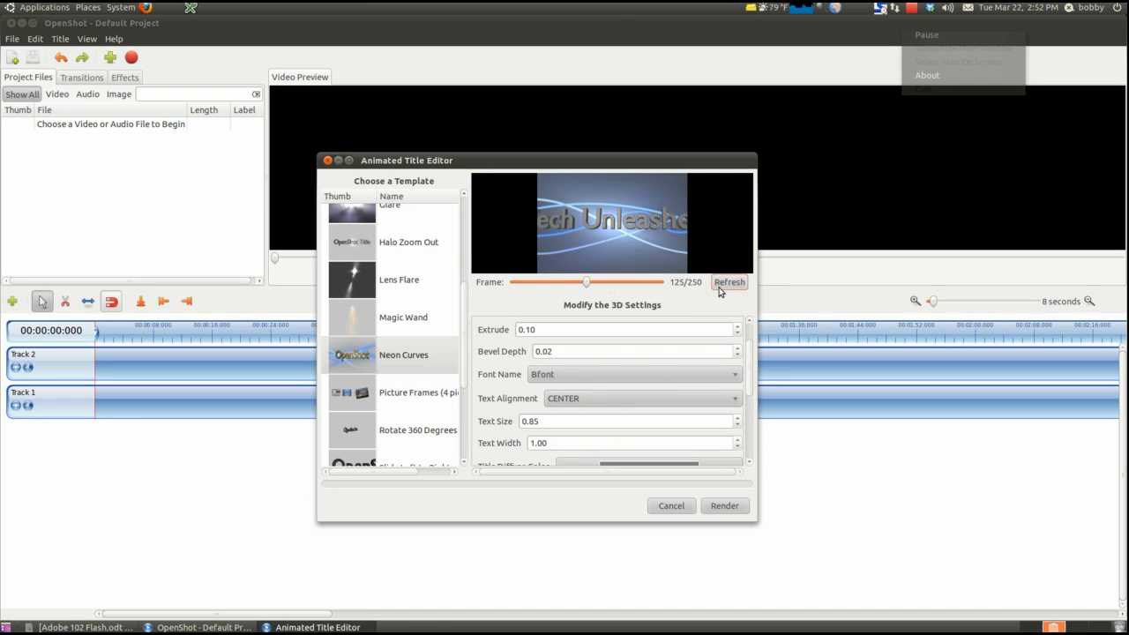
left_click(729, 281)
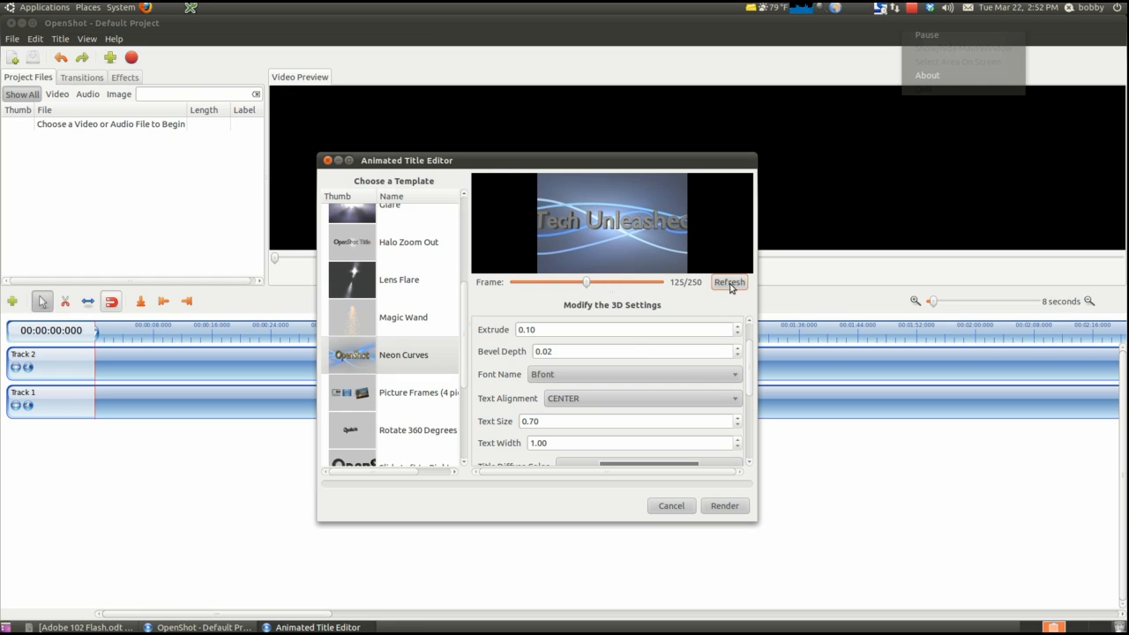
left_click(729, 281)
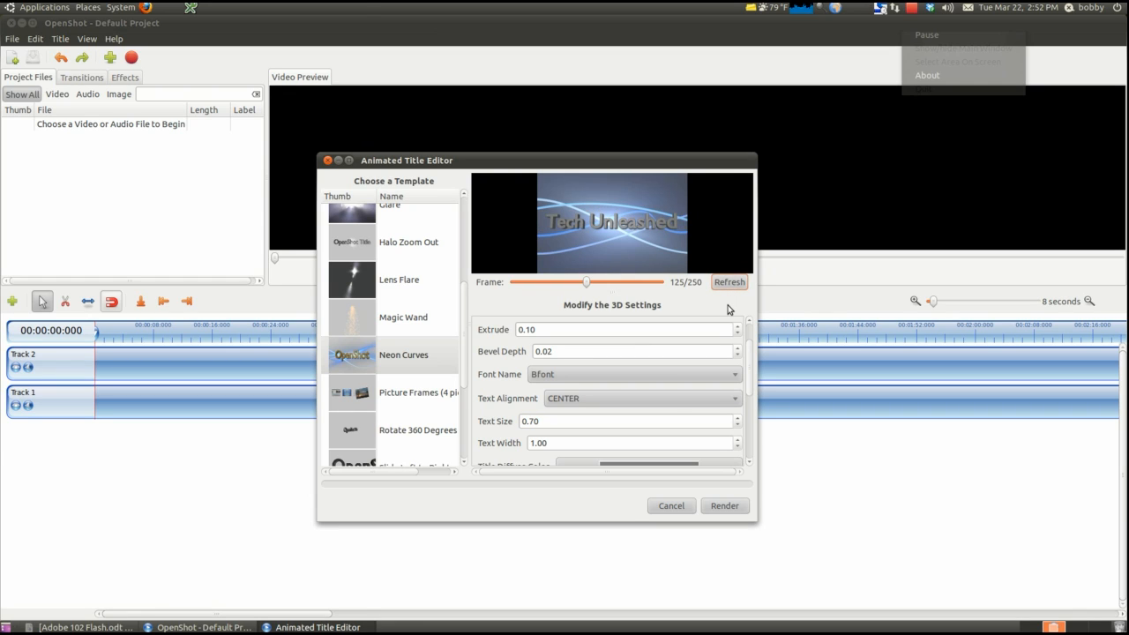
scroll("down", 3)
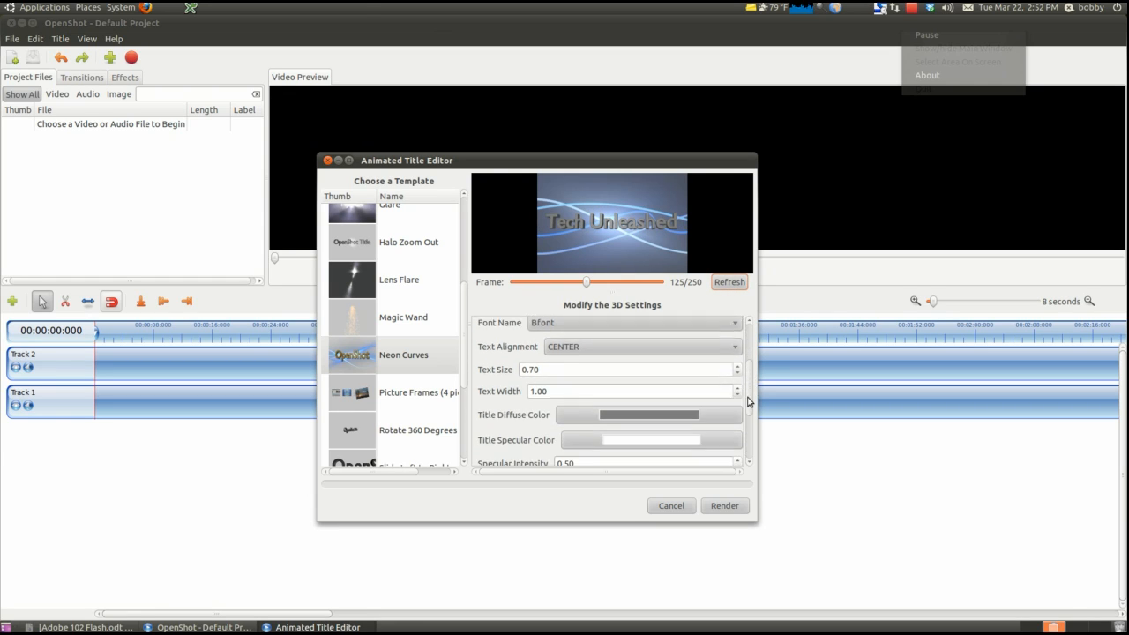
Step: Set Title Diffuse Color to a dark blue and refresh the preview
scroll("down", 3)
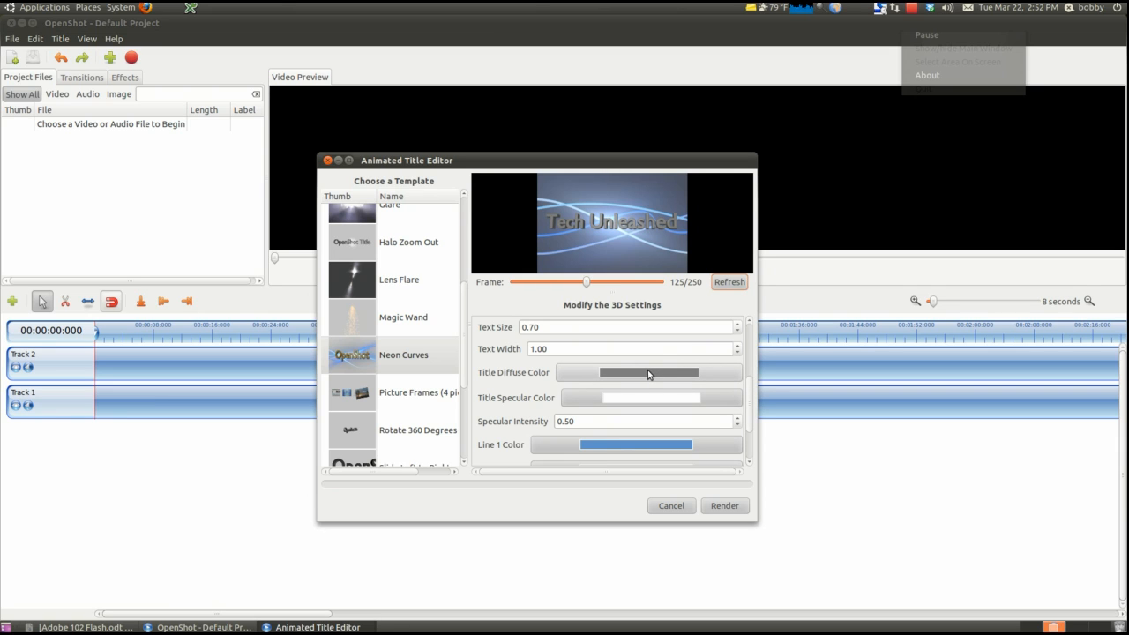
left_click(648, 372)
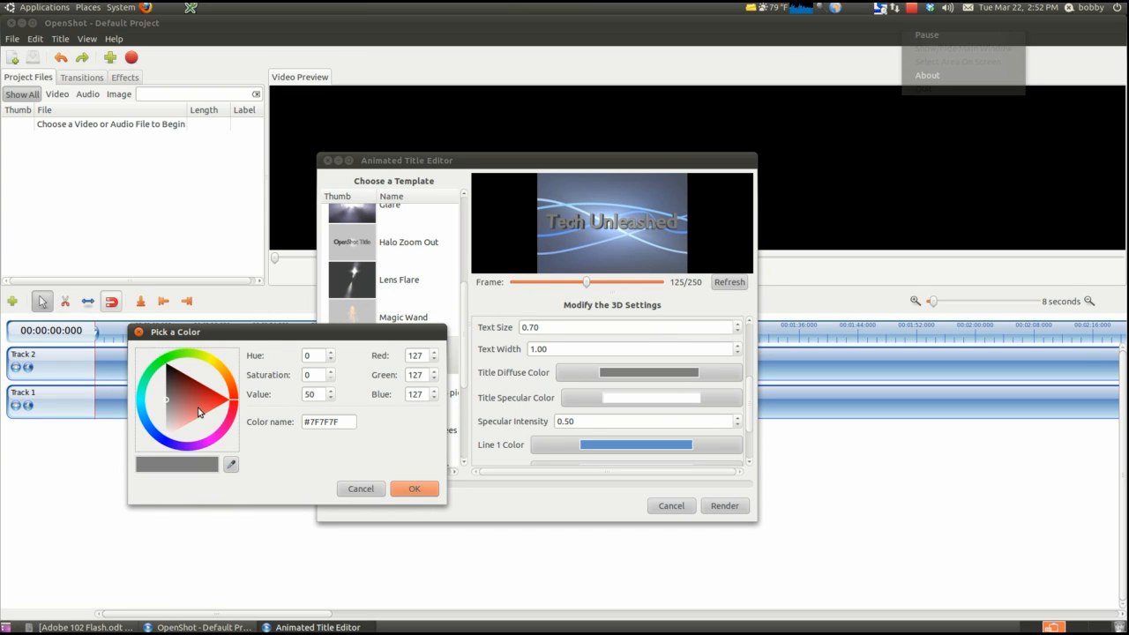
left_click(162, 441)
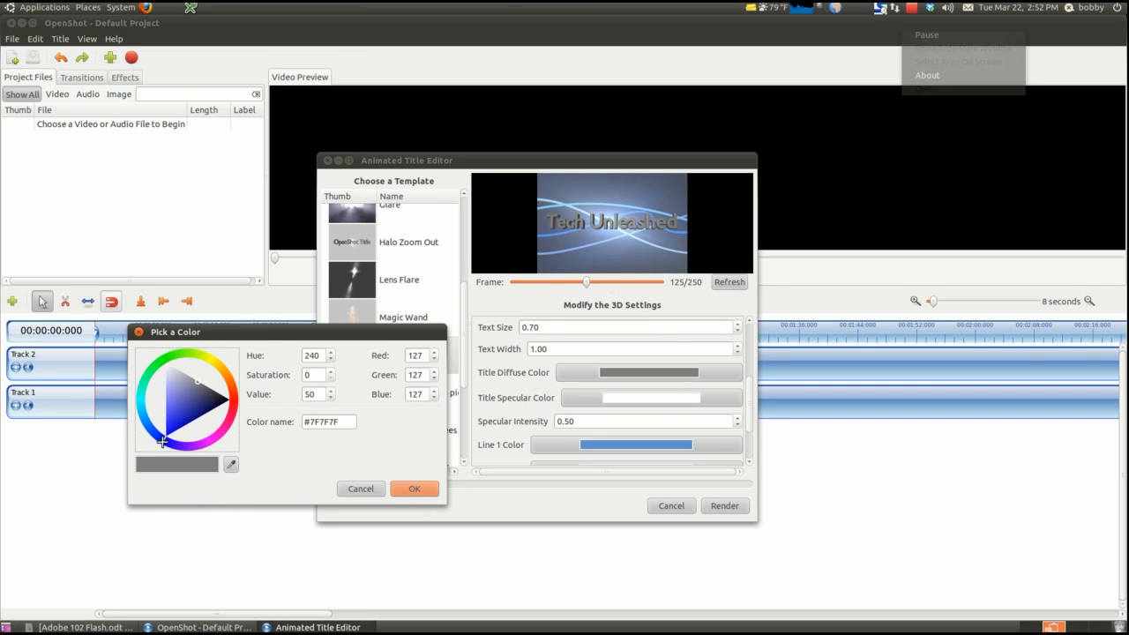
left_click(203, 408)
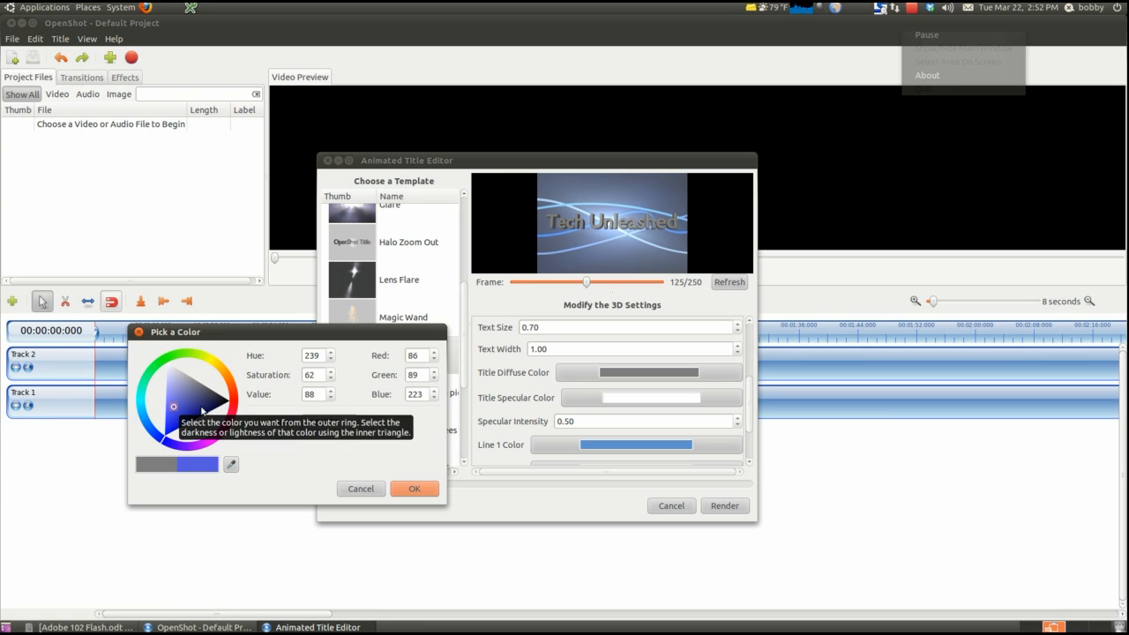
left_click(198, 405)
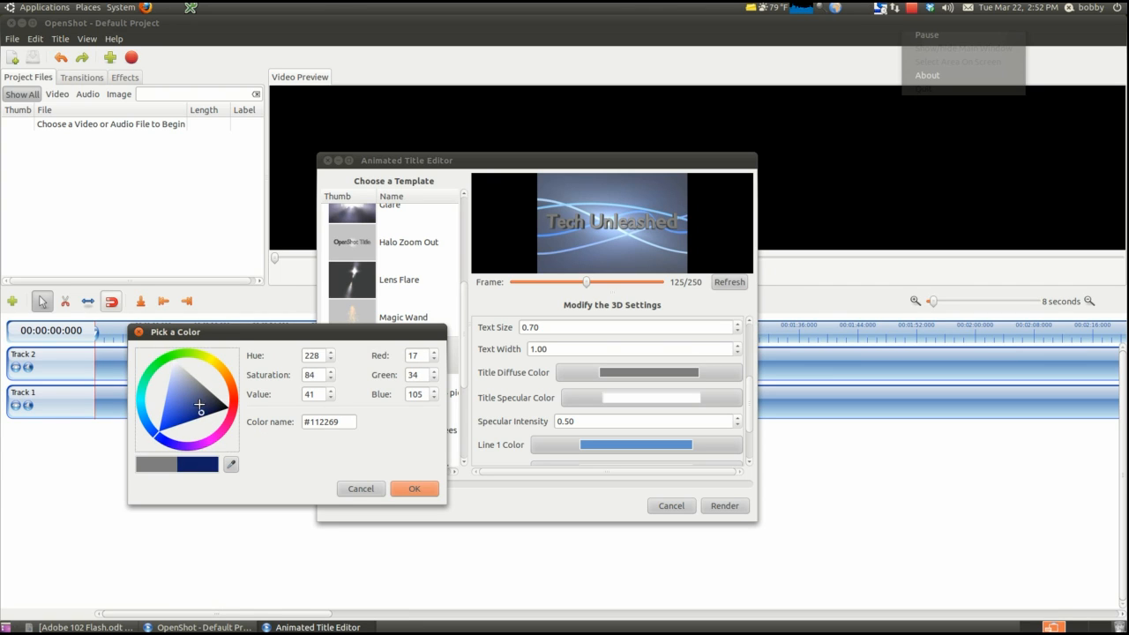
left_click(413, 489)
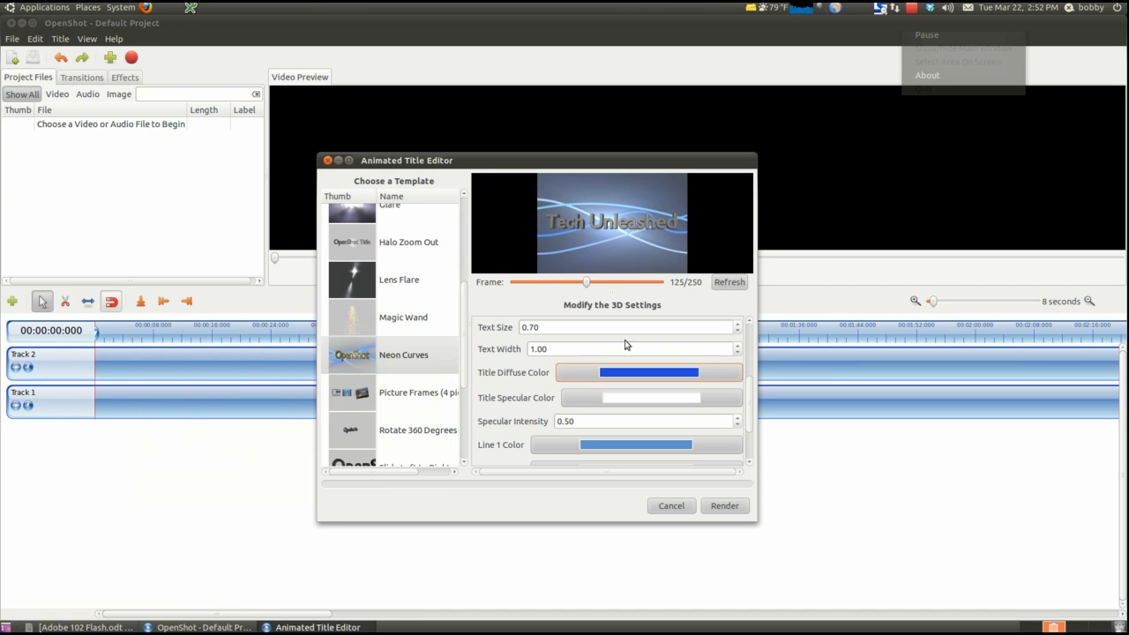
left_click(729, 282)
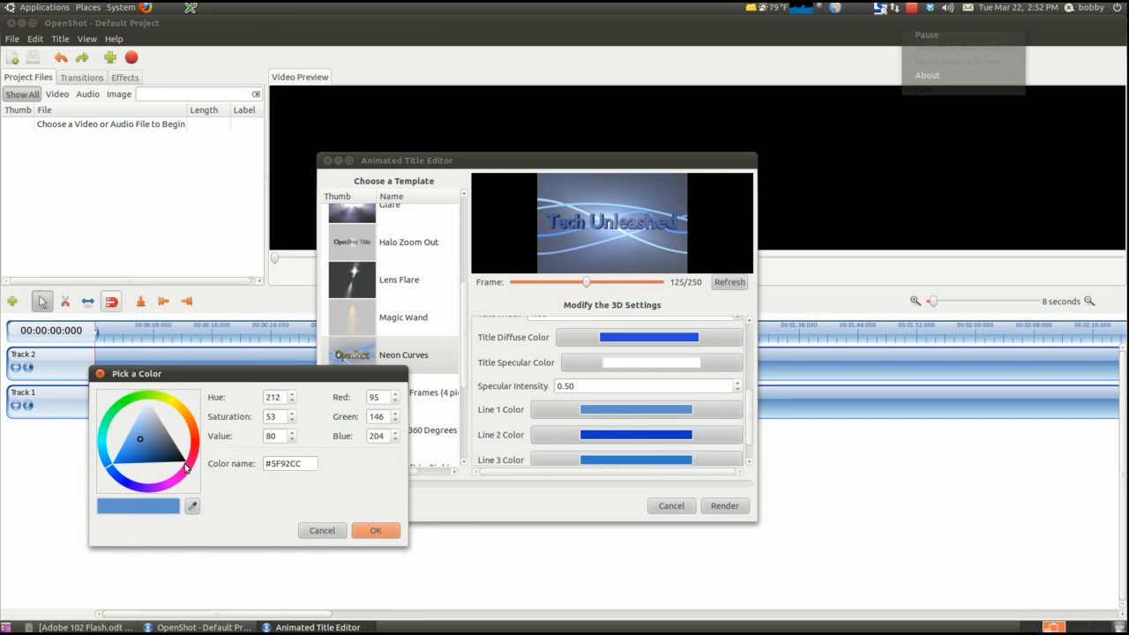
Step: Color the first curve line green and the second curve line red
left_click(156, 431)
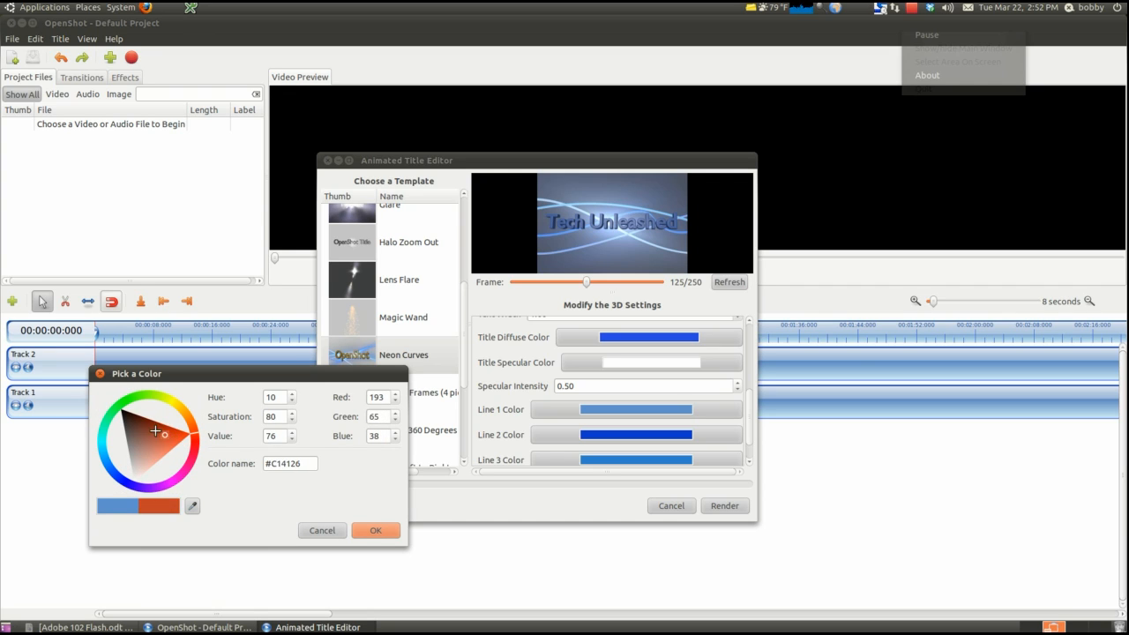
left_click(129, 413)
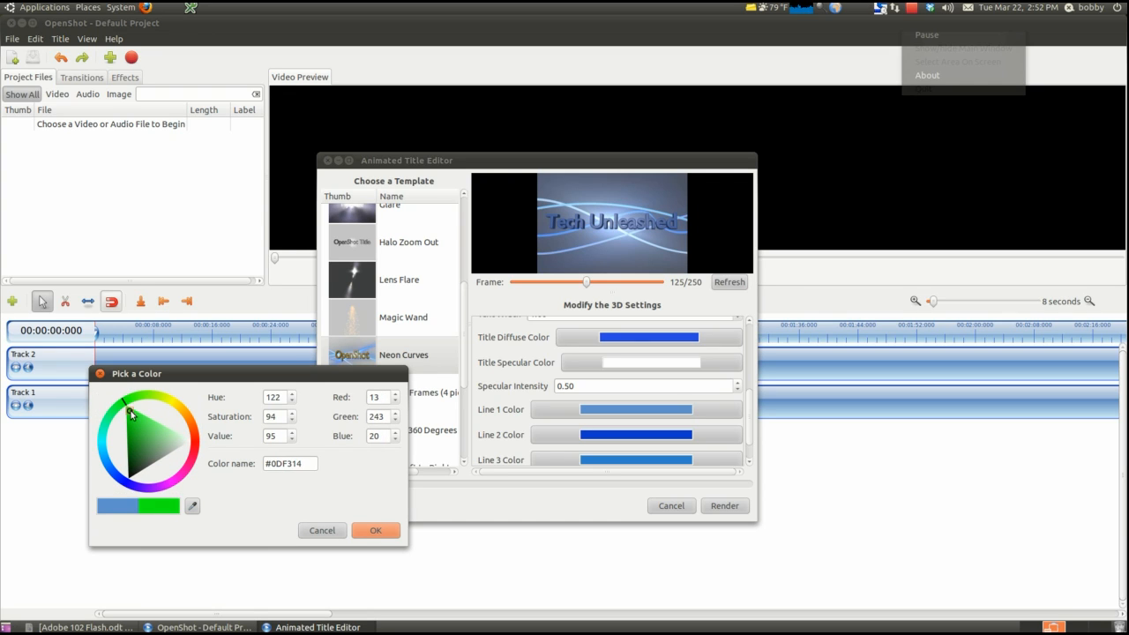
left_click(375, 530)
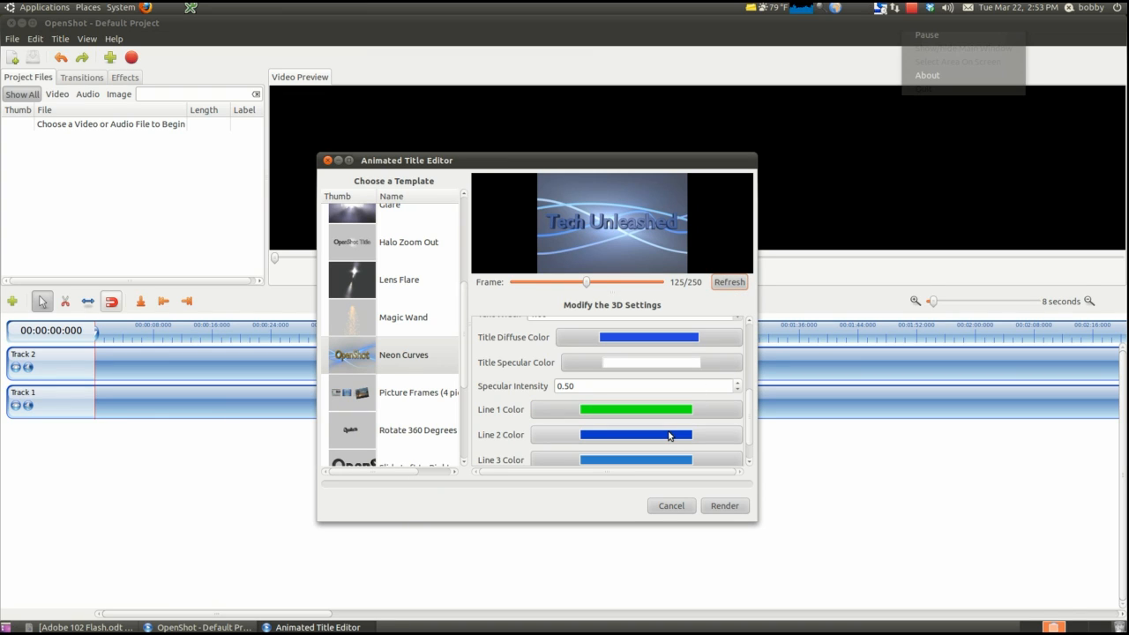
left_click(635, 434)
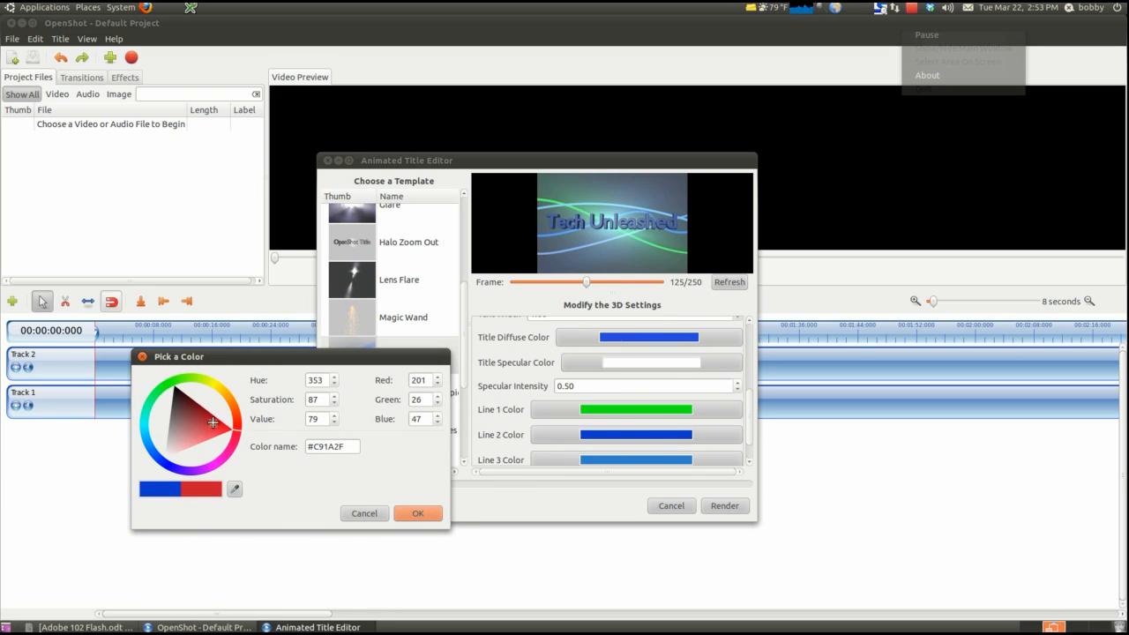
left_click(417, 513)
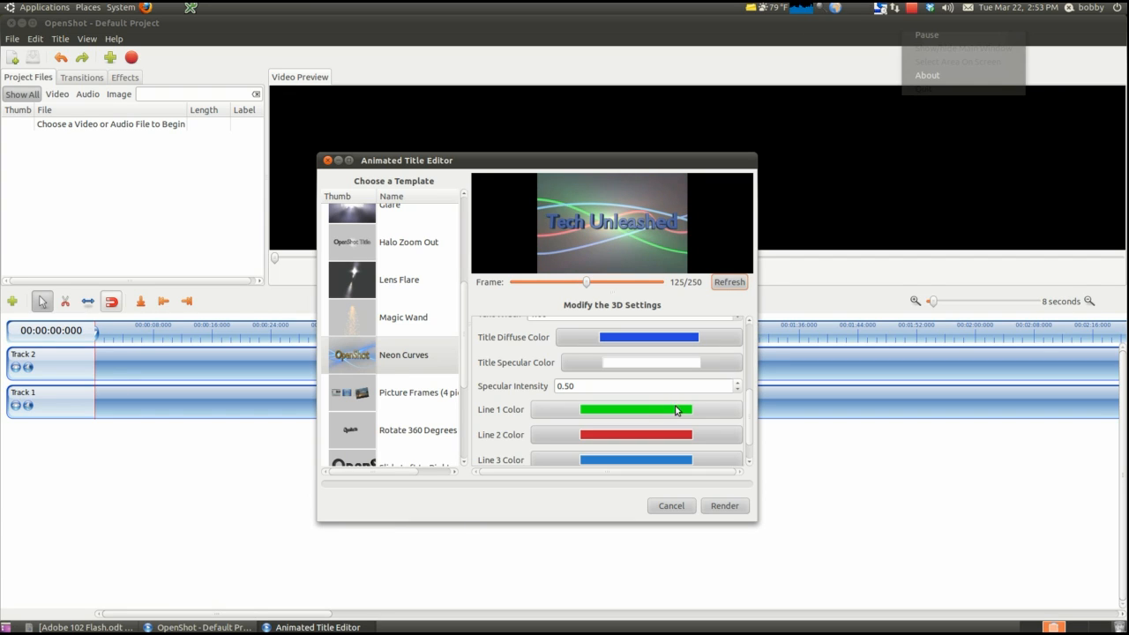
scroll("down", 3)
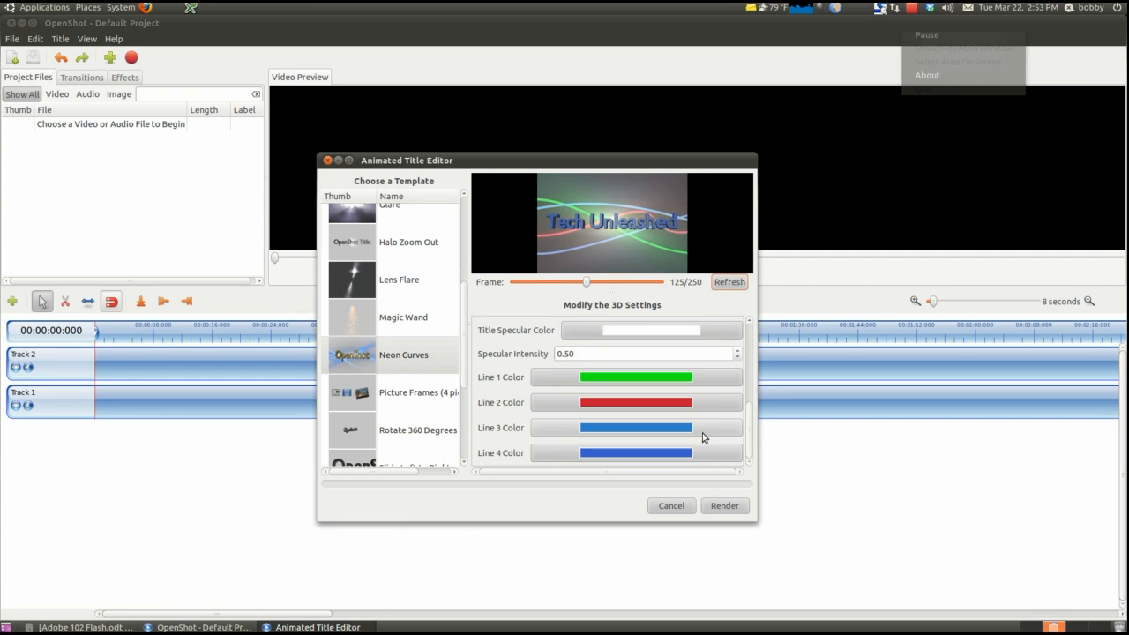
Step: Color the third curve line yellow and the fourth curve line blue
left_click(636, 427)
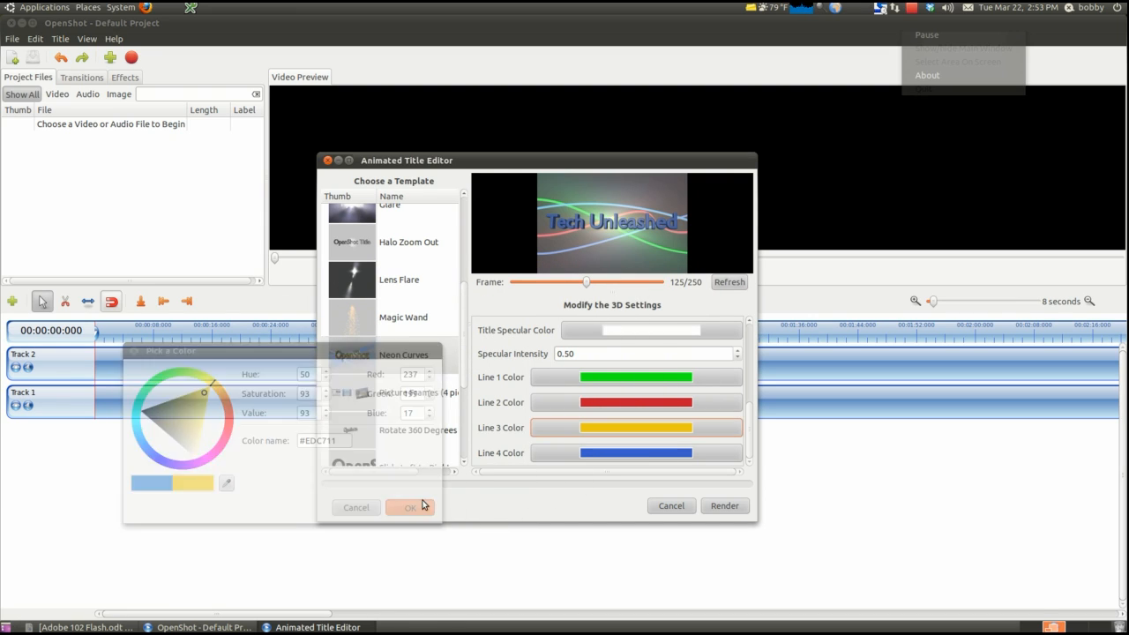
left_click(409, 507)
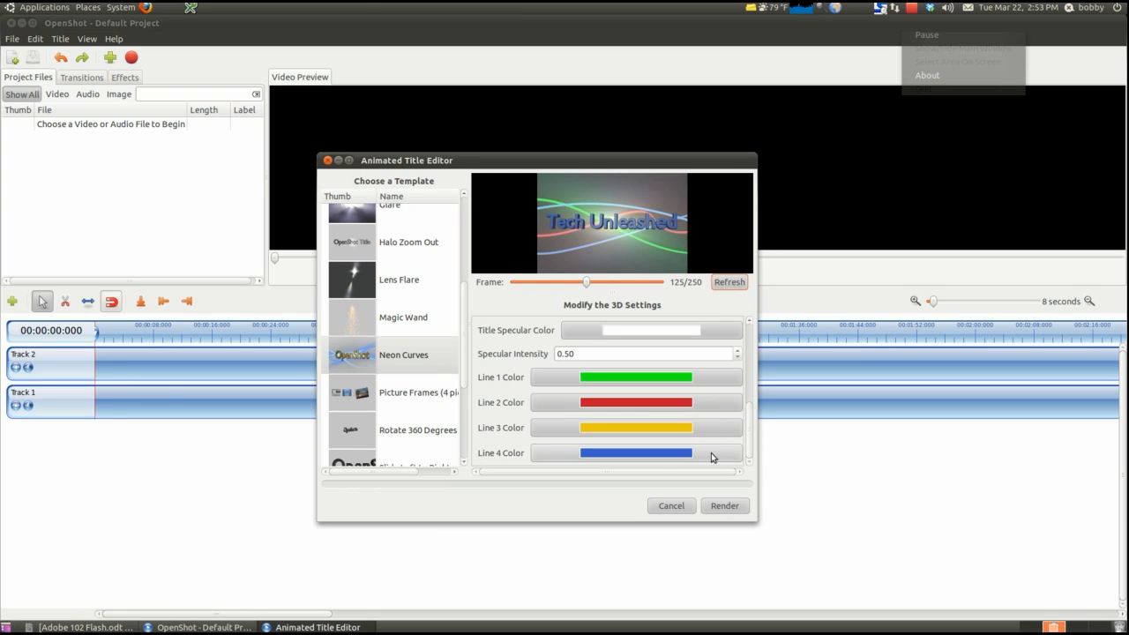
left_click(636, 453)
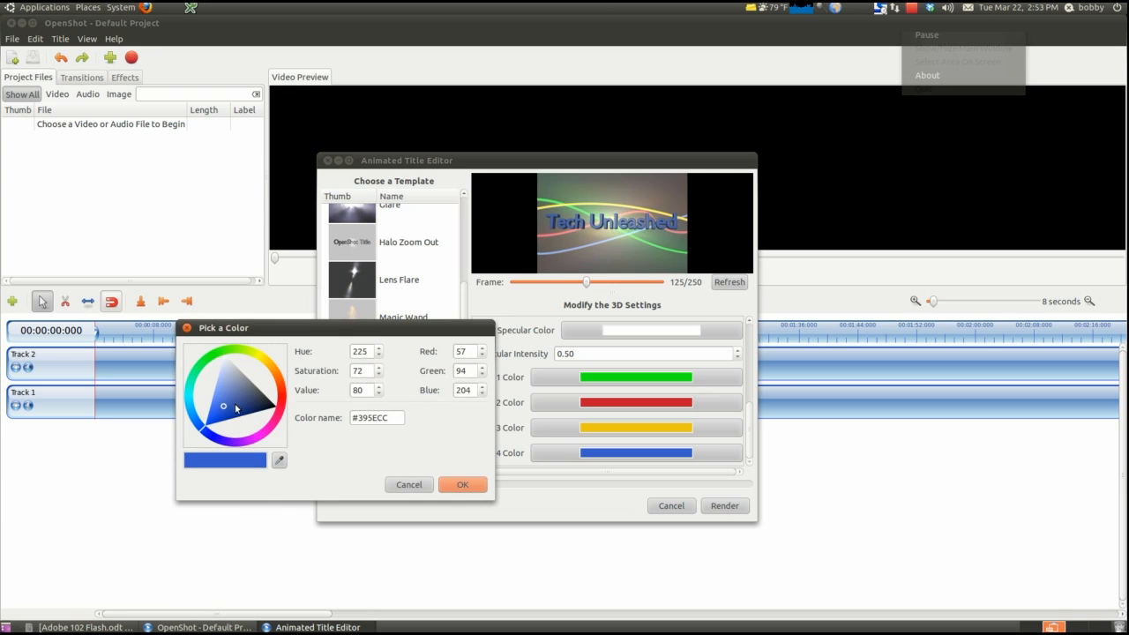
left_click(222, 394)
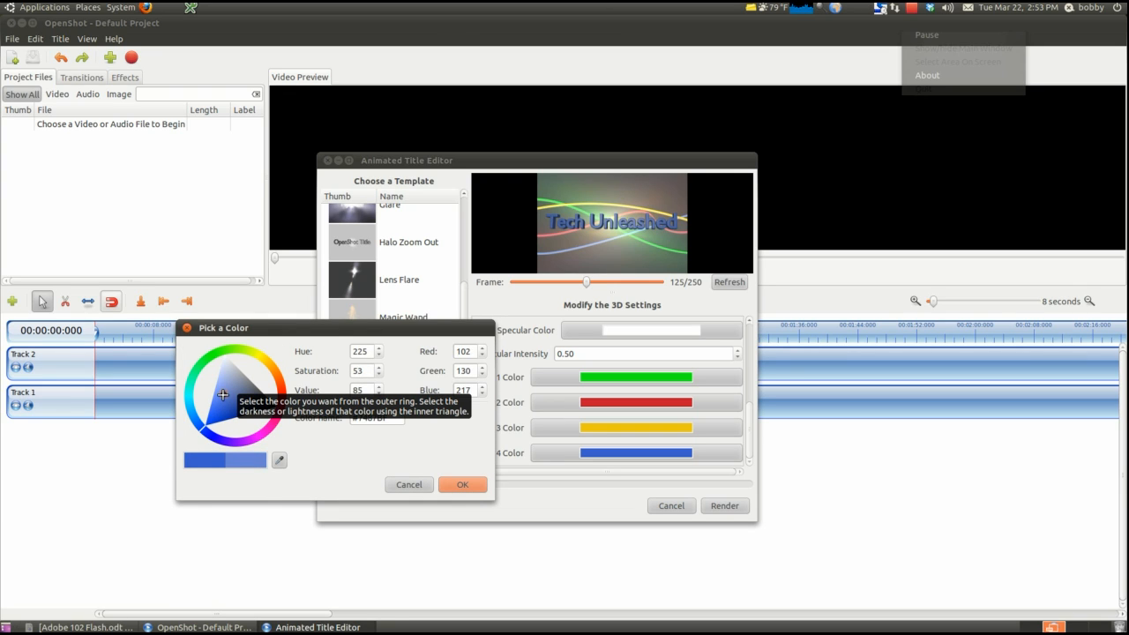
left_click(462, 484)
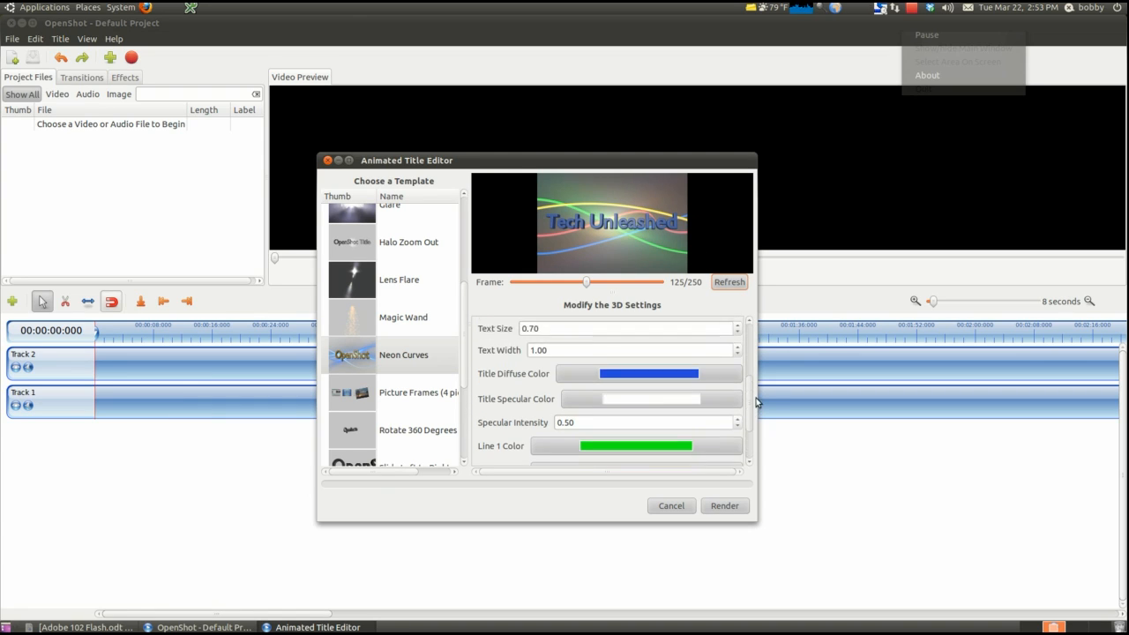
scroll("down", 3)
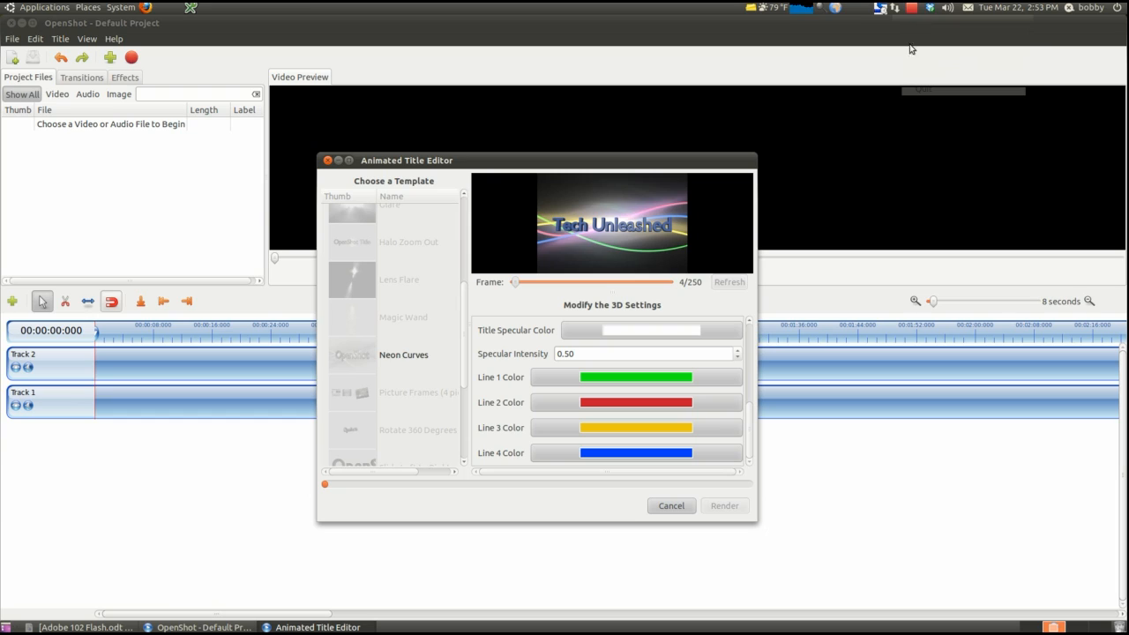
mouse_move(914, 67)
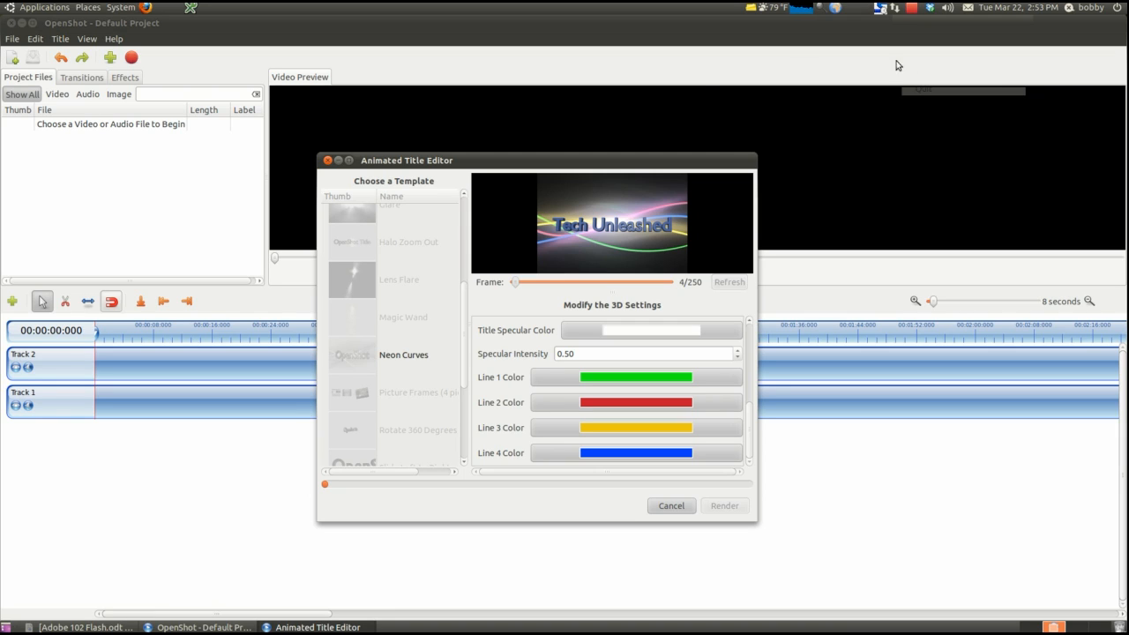
Step: Render the Tech Unleashed title into Project Files and onto Track 2
left_click(724, 506)
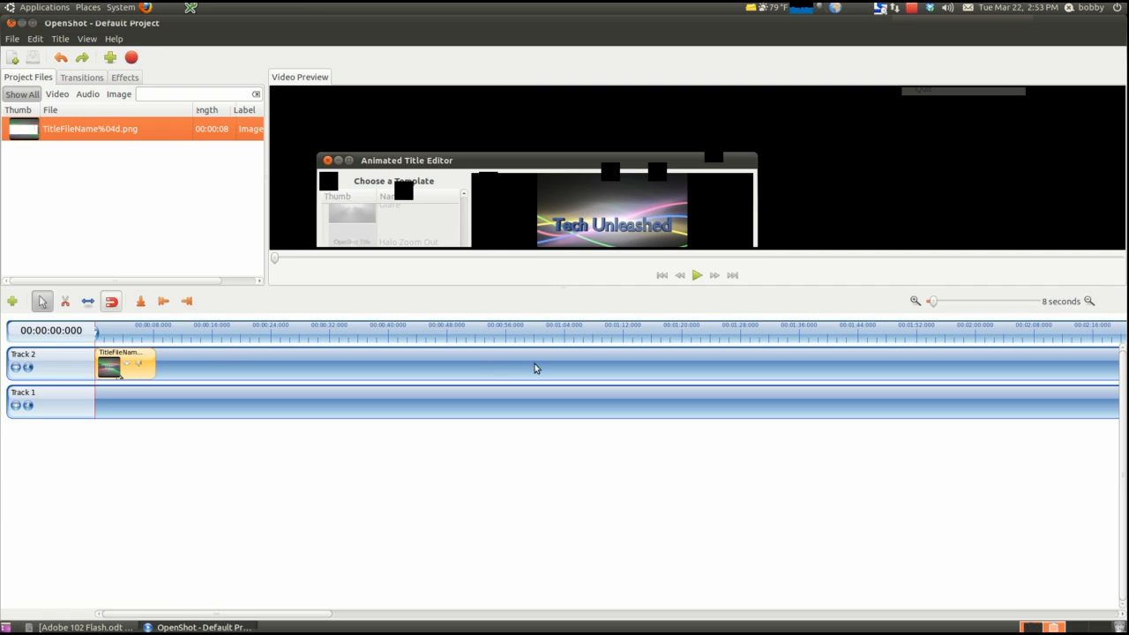
Step: Play and pause the title preview, then drag the title clip to Track 1
left_click(697, 274)
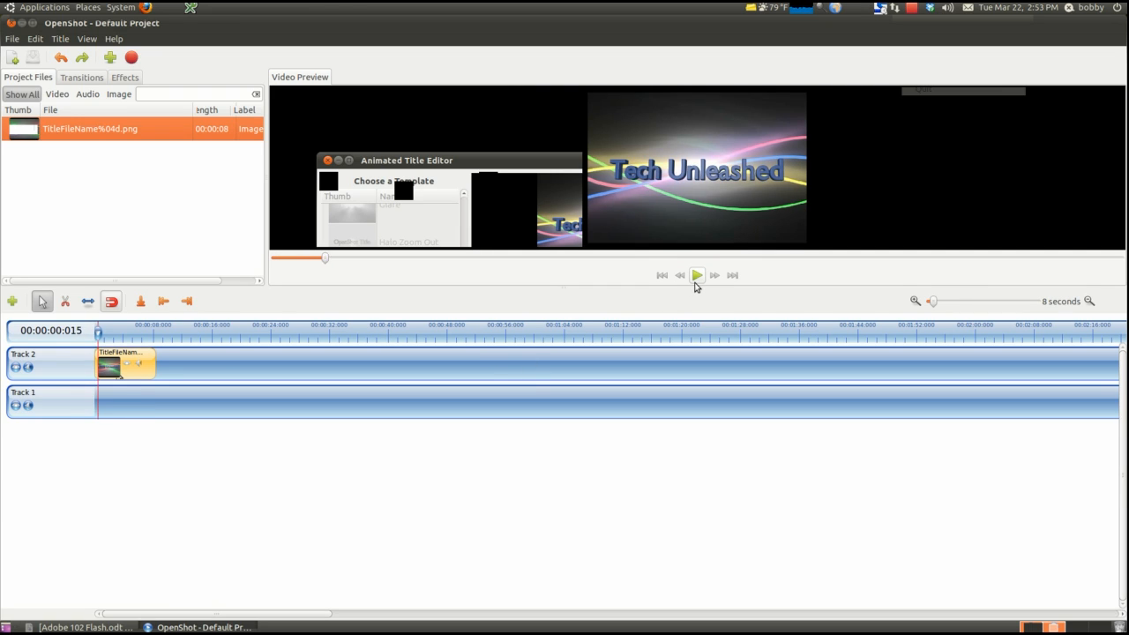
left_click(697, 274)
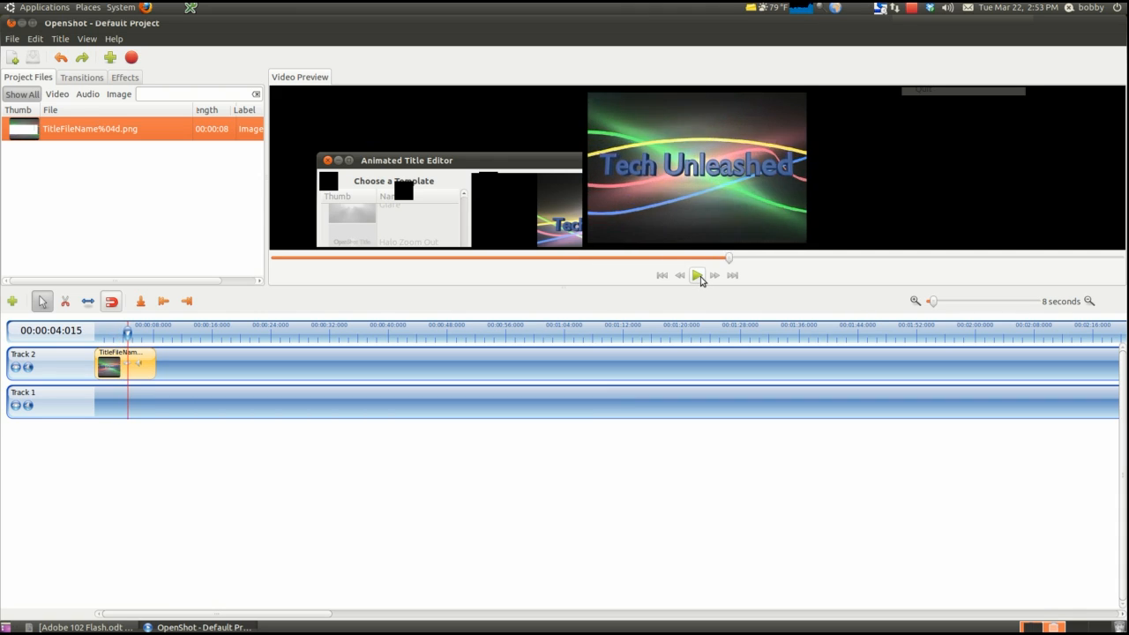
left_click(696, 274)
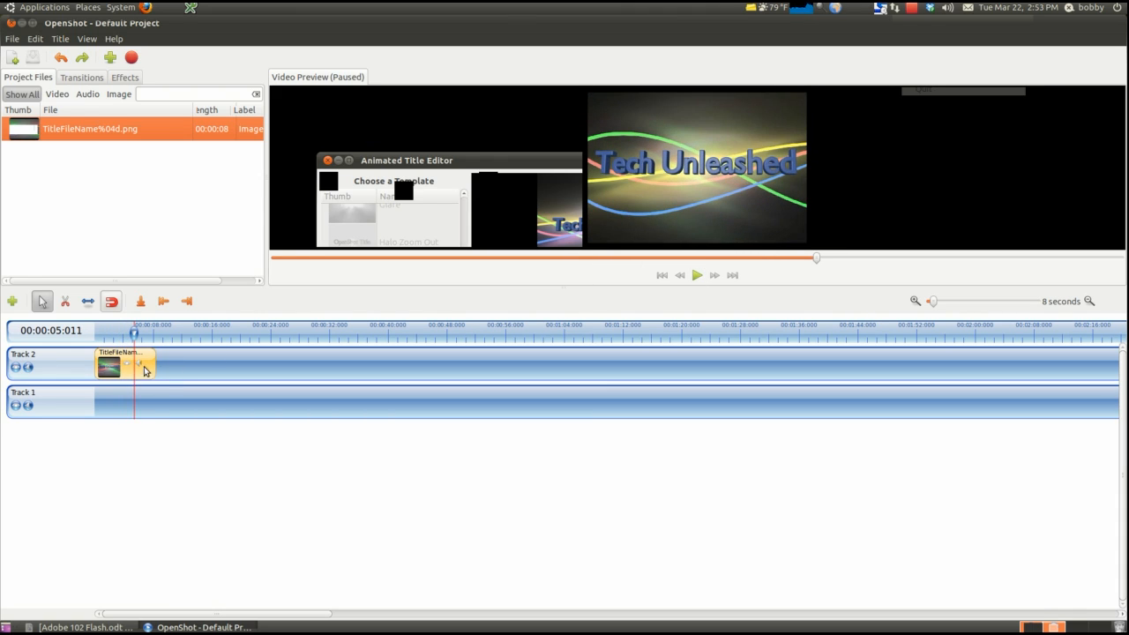
left_click_drag(119, 366, 123, 401)
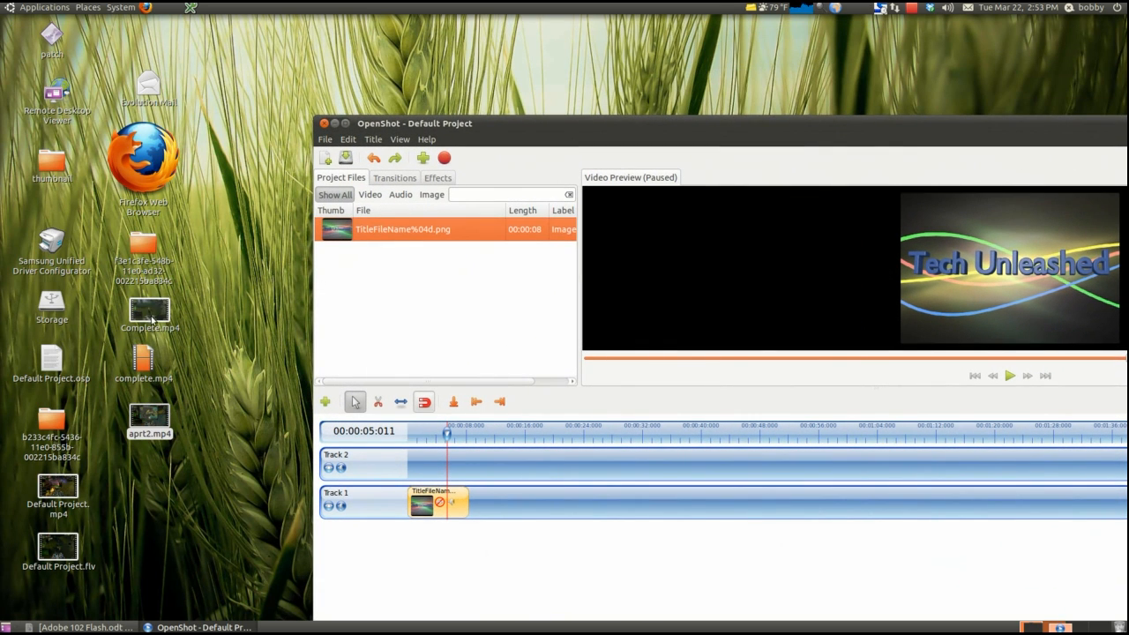
Step: Import Complete.mp4, preview it, and arrange it on Track 1 under the title on Track 2
left_click_drag(150, 315, 315, 311)
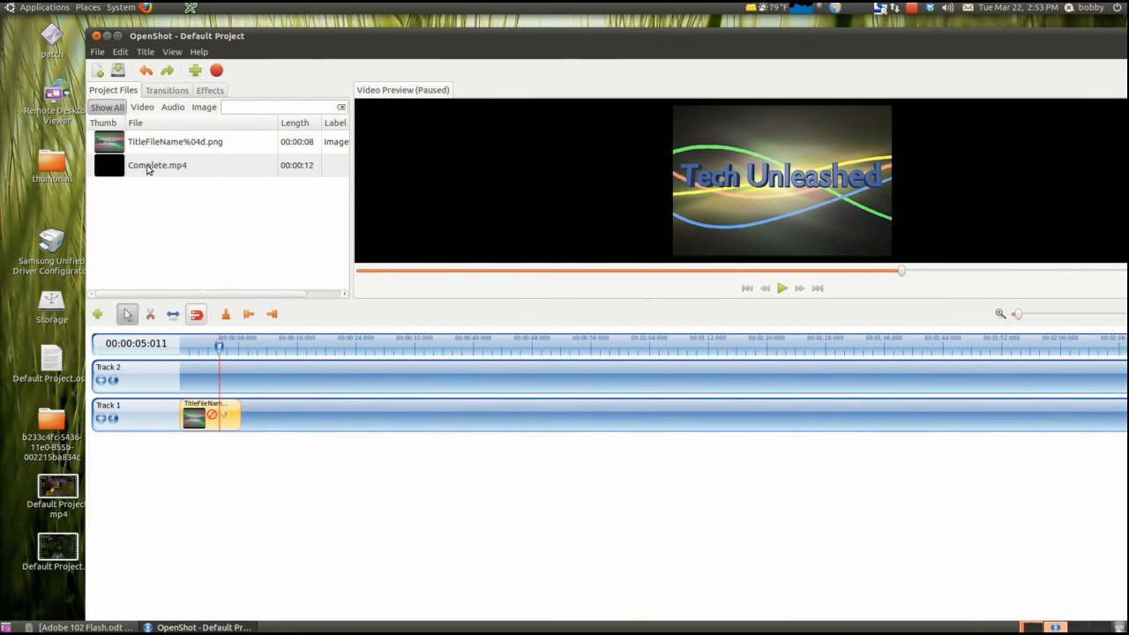
left_click_drag(157, 165, 220, 377)
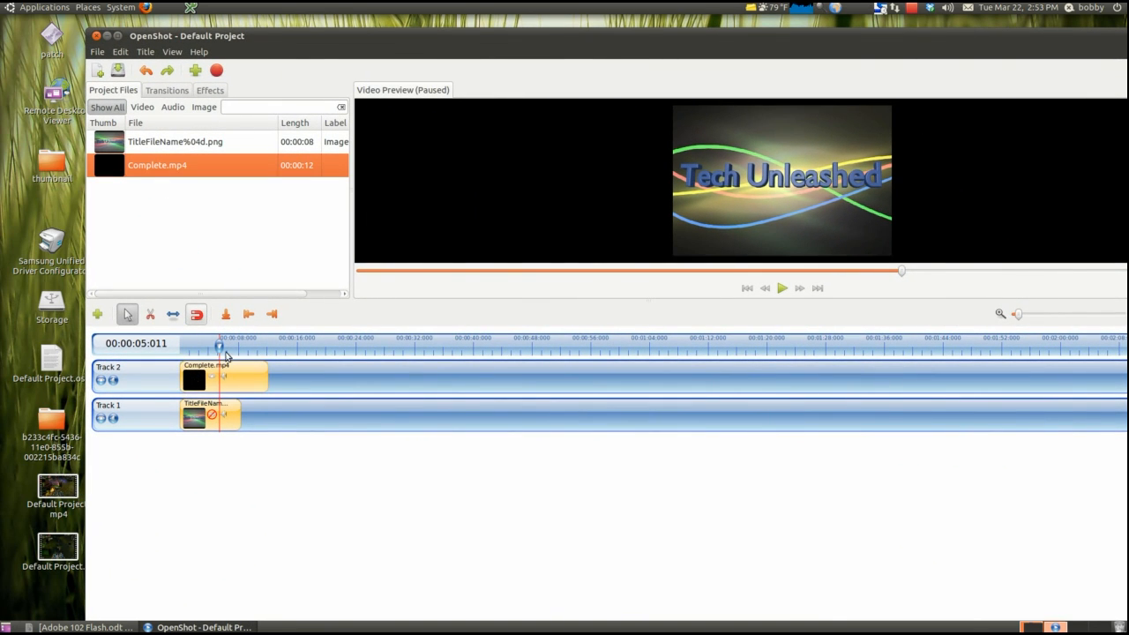
mouse_move(673, 318)
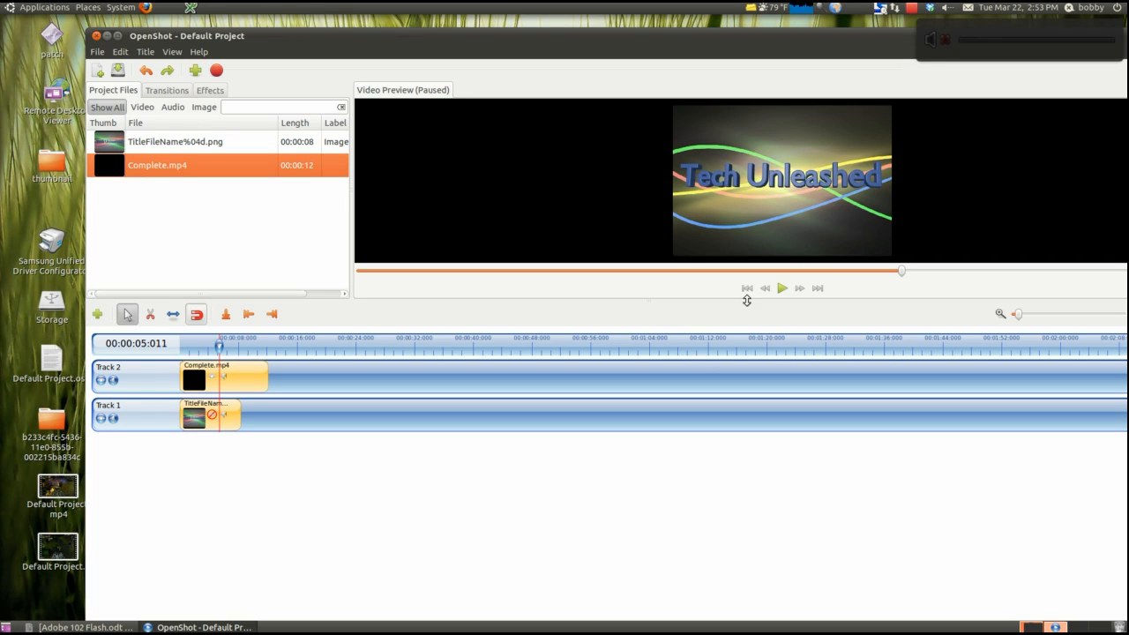
left_click(781, 287)
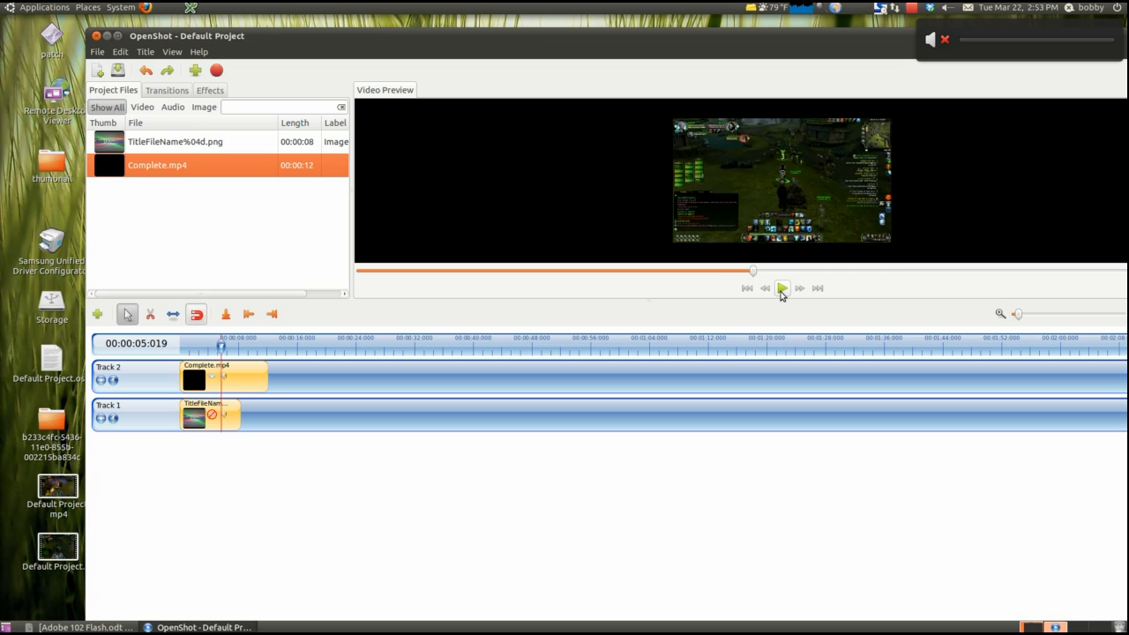
left_click(781, 287)
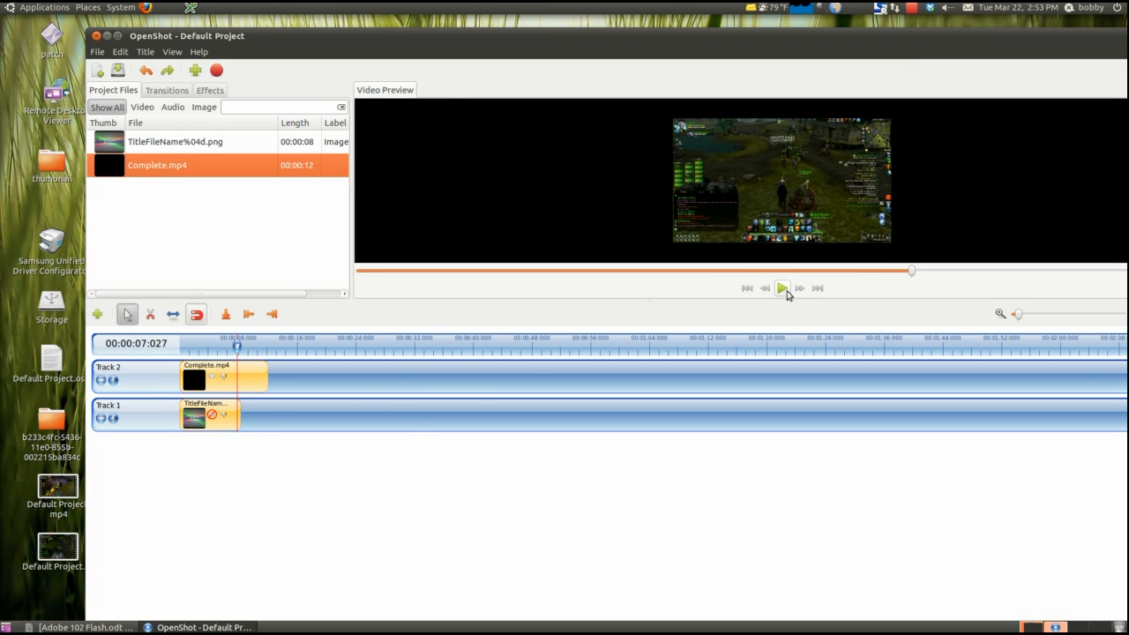
left_click(781, 288)
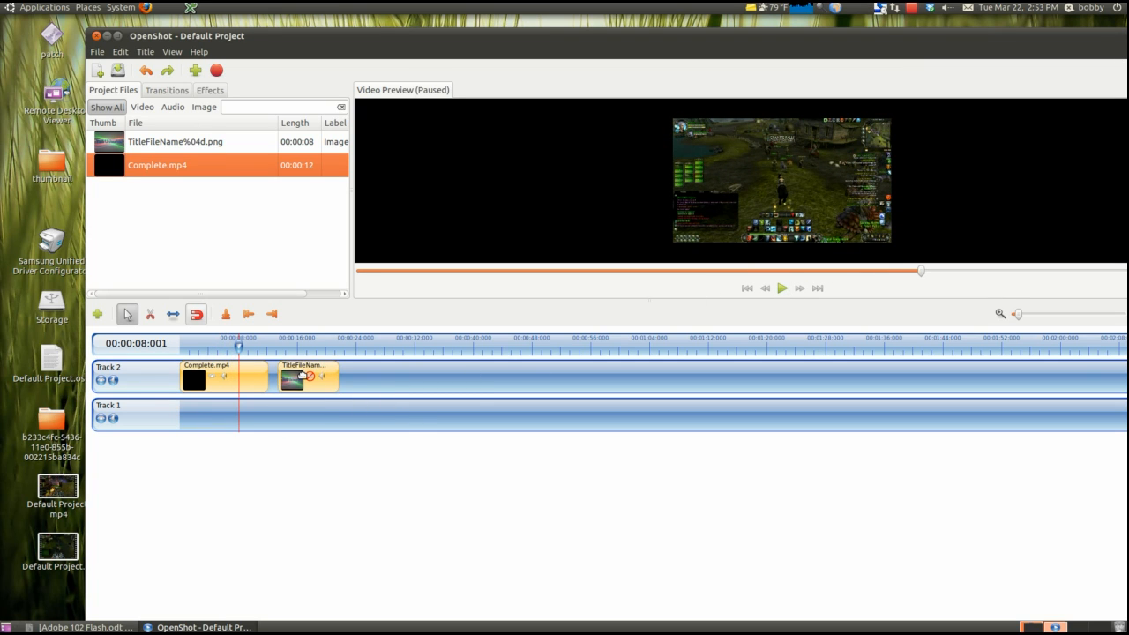
left_click_drag(222, 378, 223, 416)
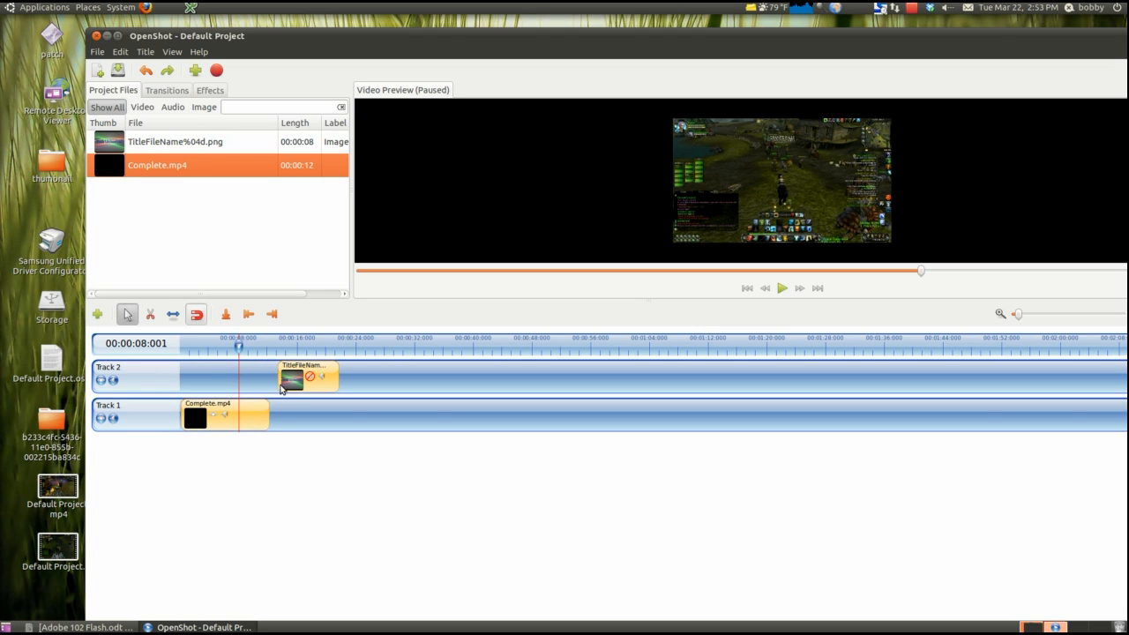
left_click_drag(305, 377, 207, 377)
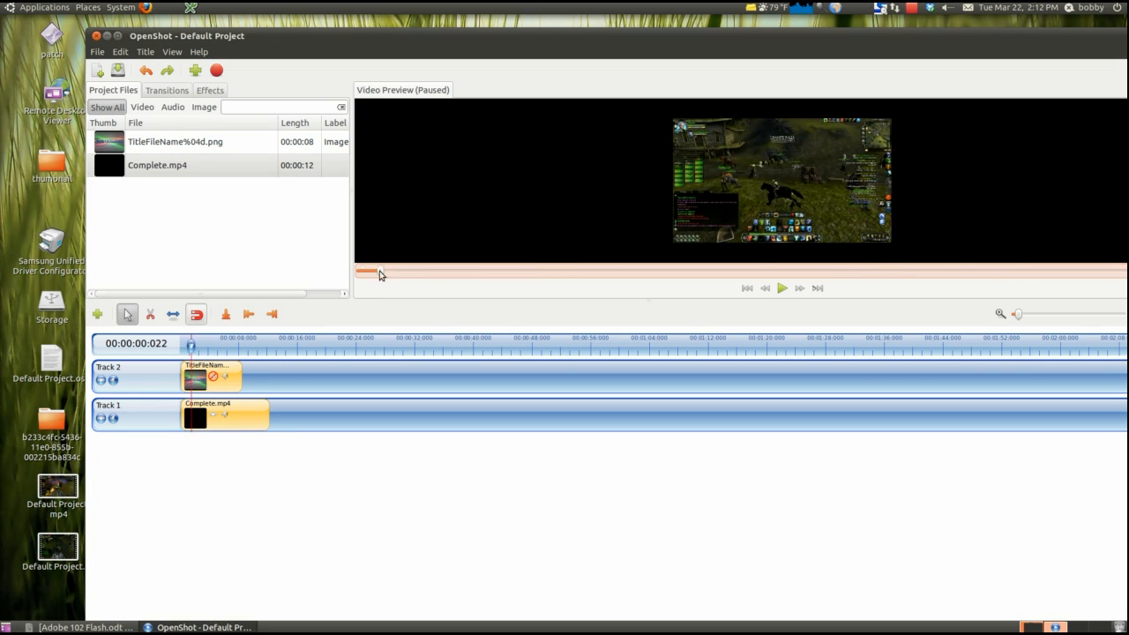
Step: Rewind and play the title over the gameplay footage to about eight seconds
left_click(781, 288)
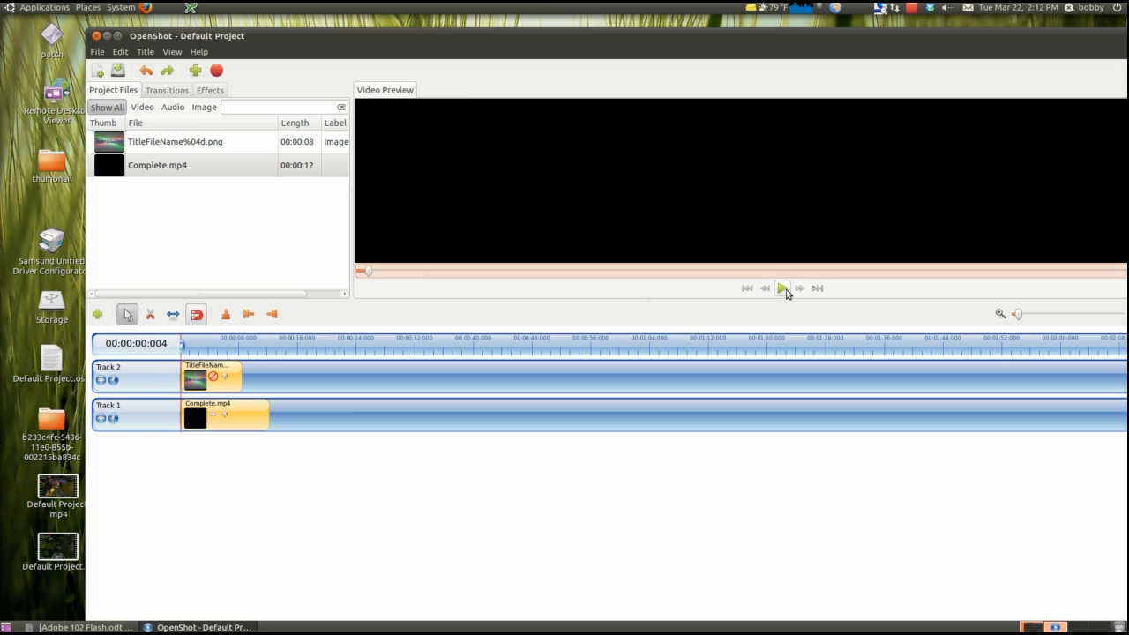
left_click(783, 287)
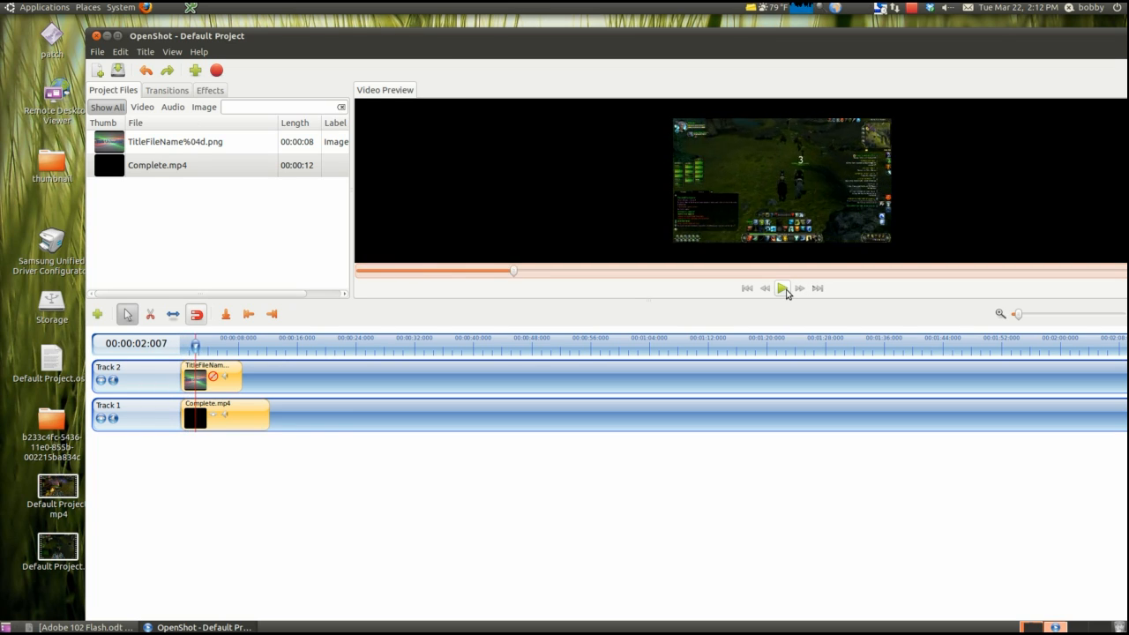
left_click(782, 287)
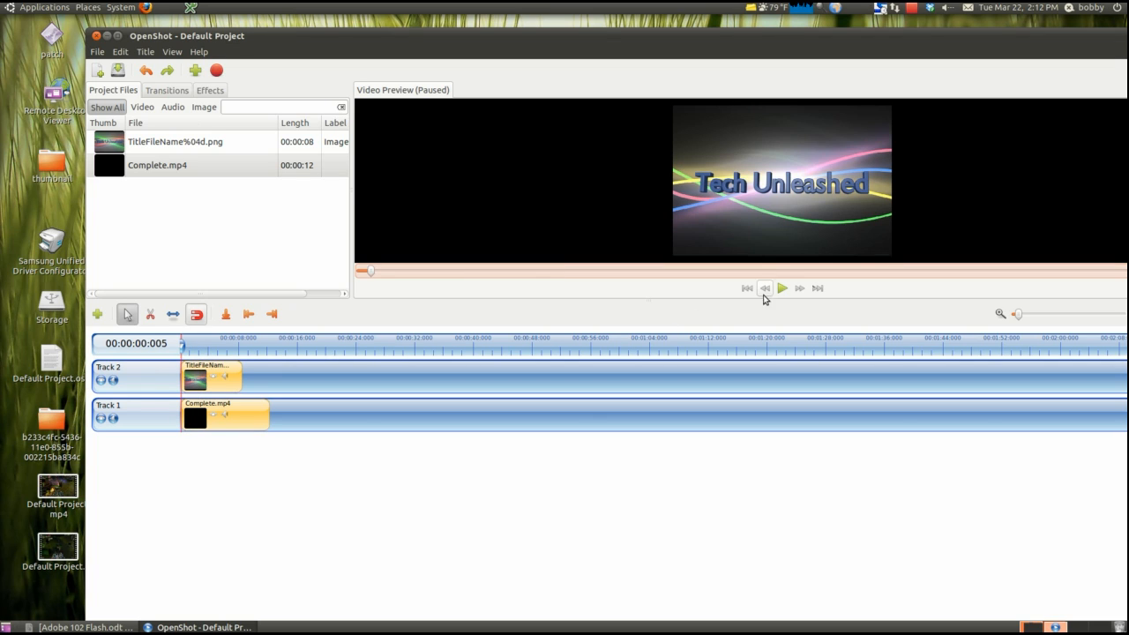
left_click(782, 287)
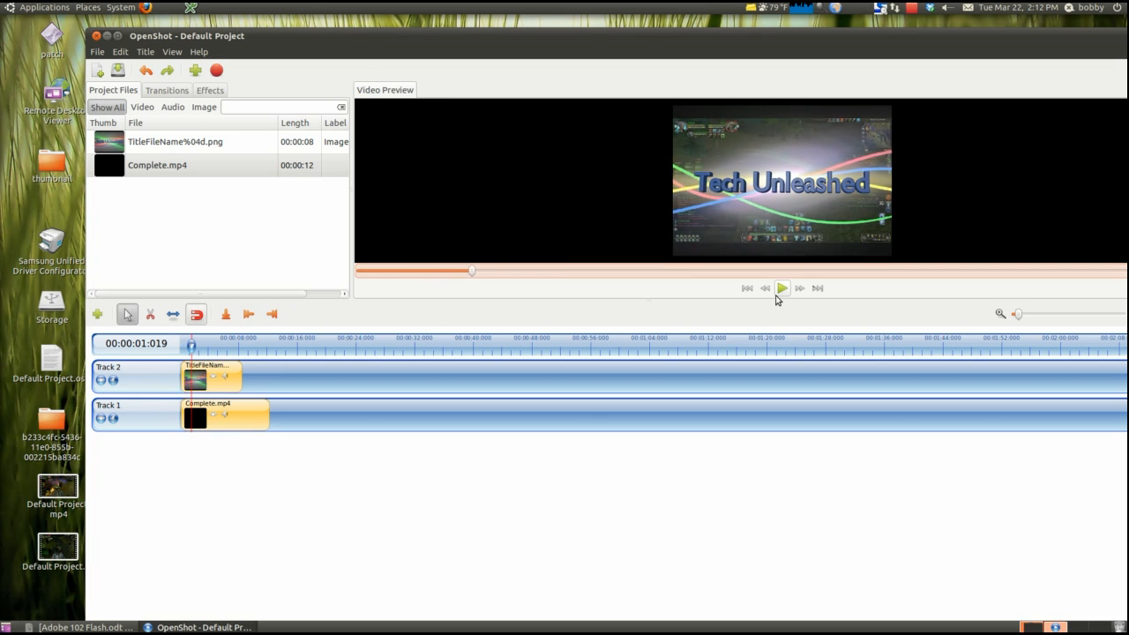
left_click(782, 287)
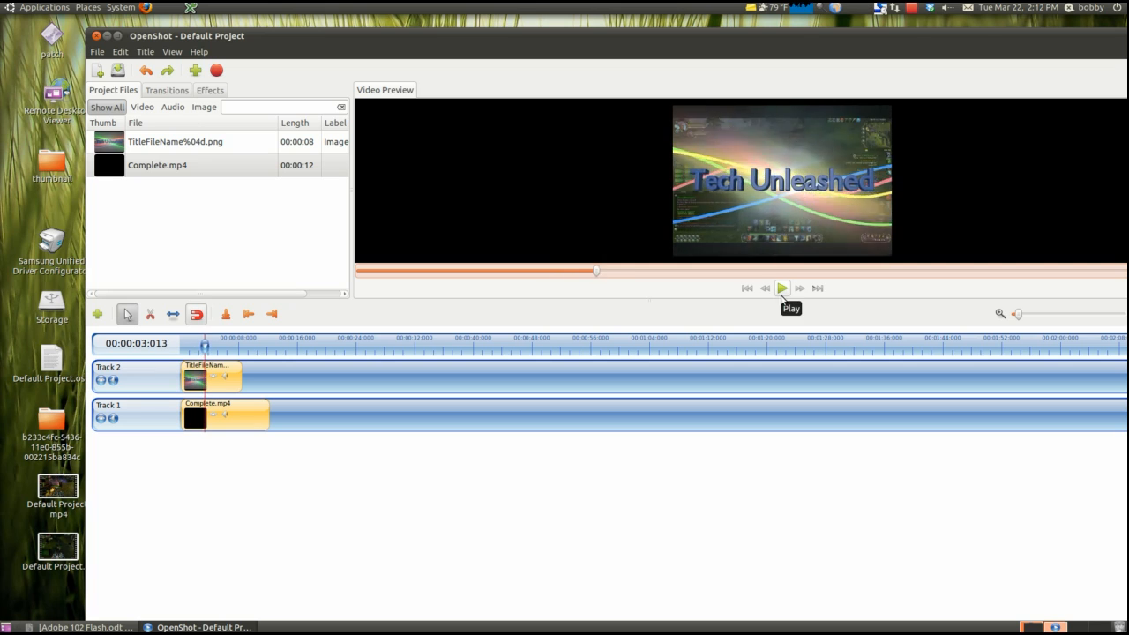
left_click(781, 289)
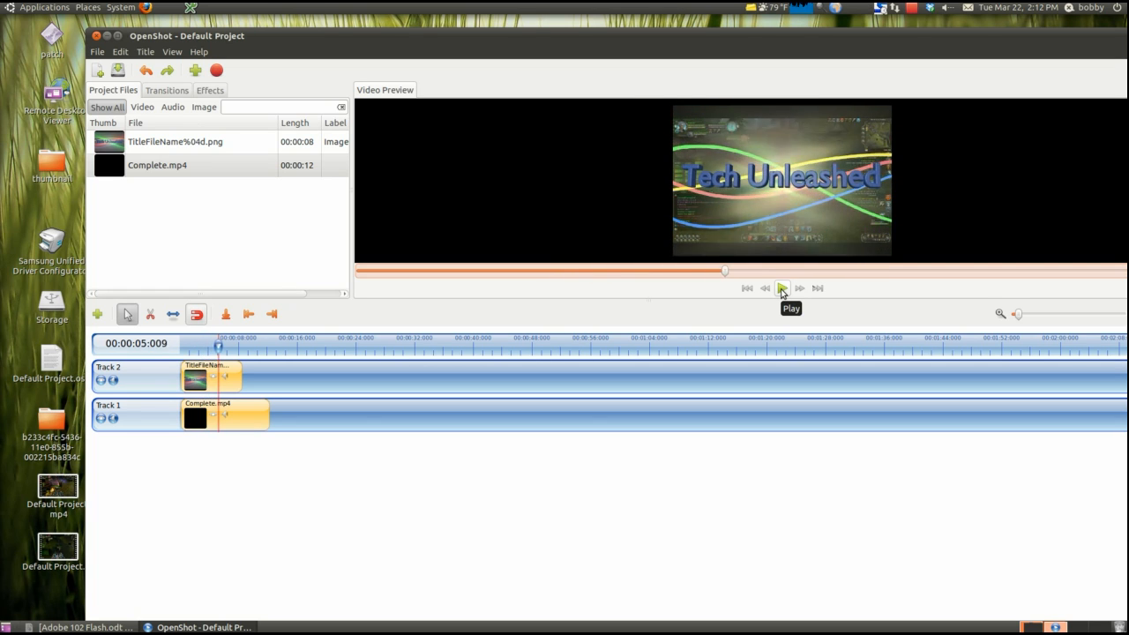
left_click(781, 288)
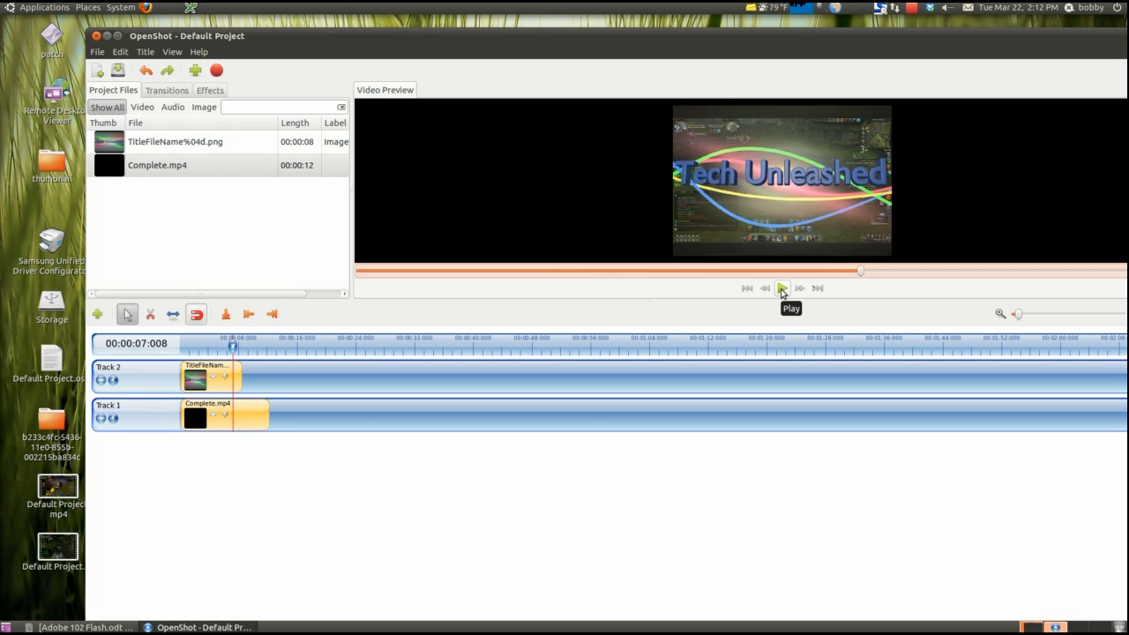
left_click(782, 289)
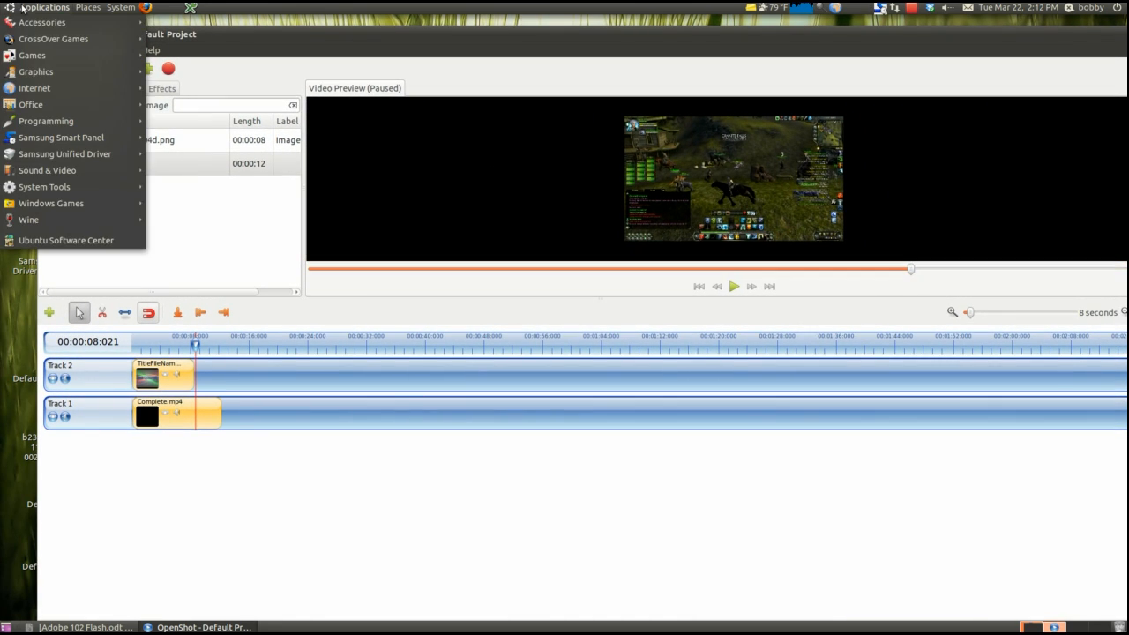
mouse_move(66, 240)
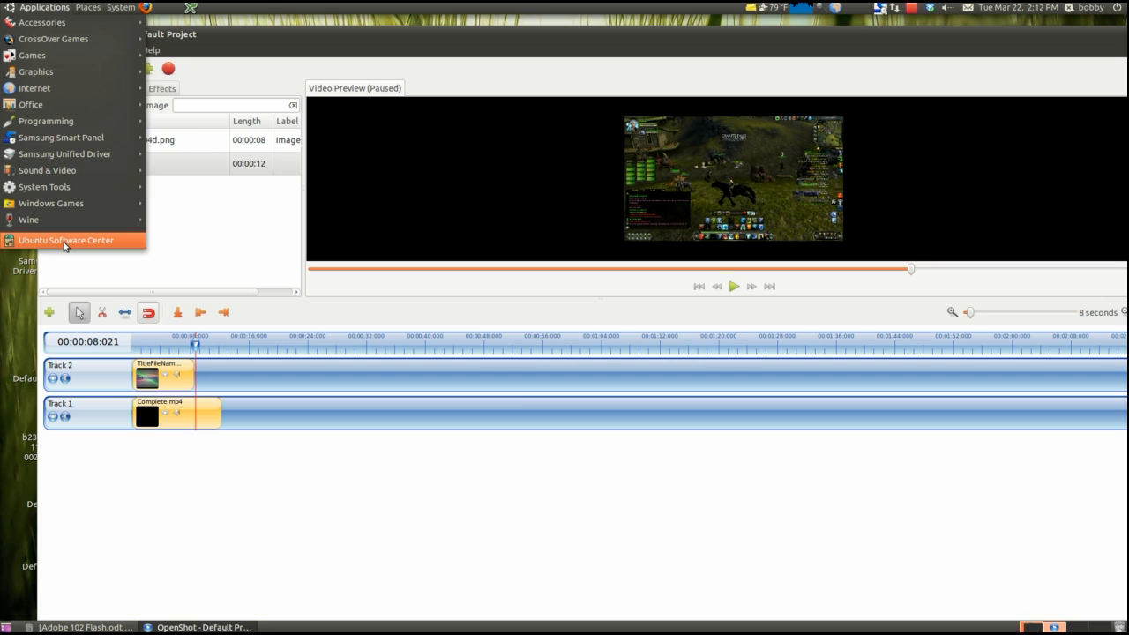
Step: Open the Applications menu's accessory programs, leaving the project paused near eight seconds
left_click(66, 240)
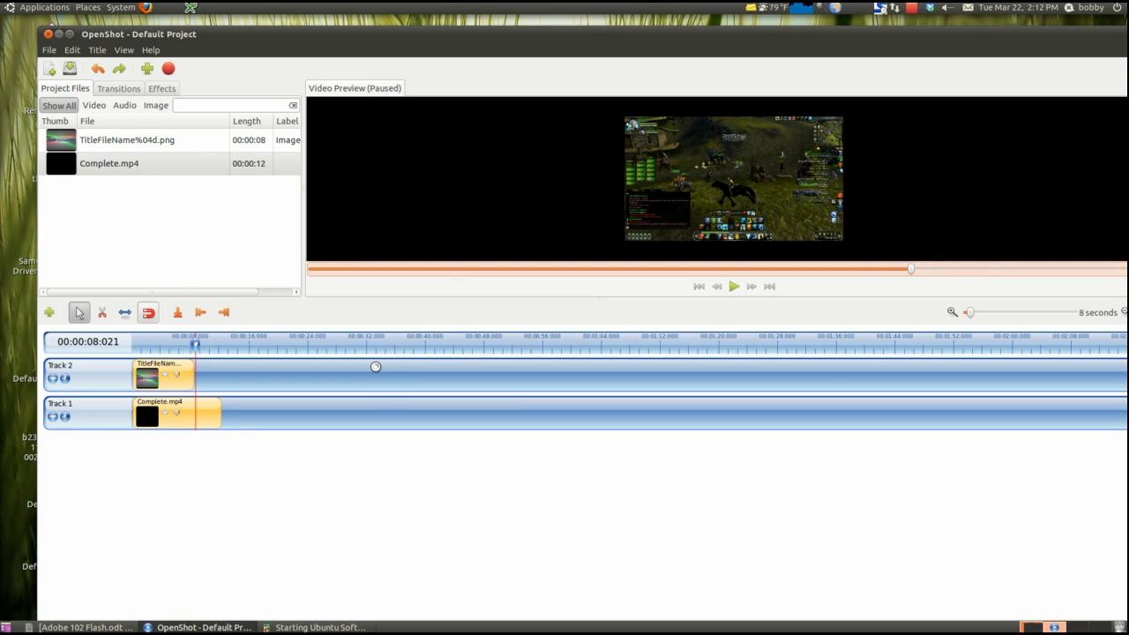
mouse_move(111, 146)
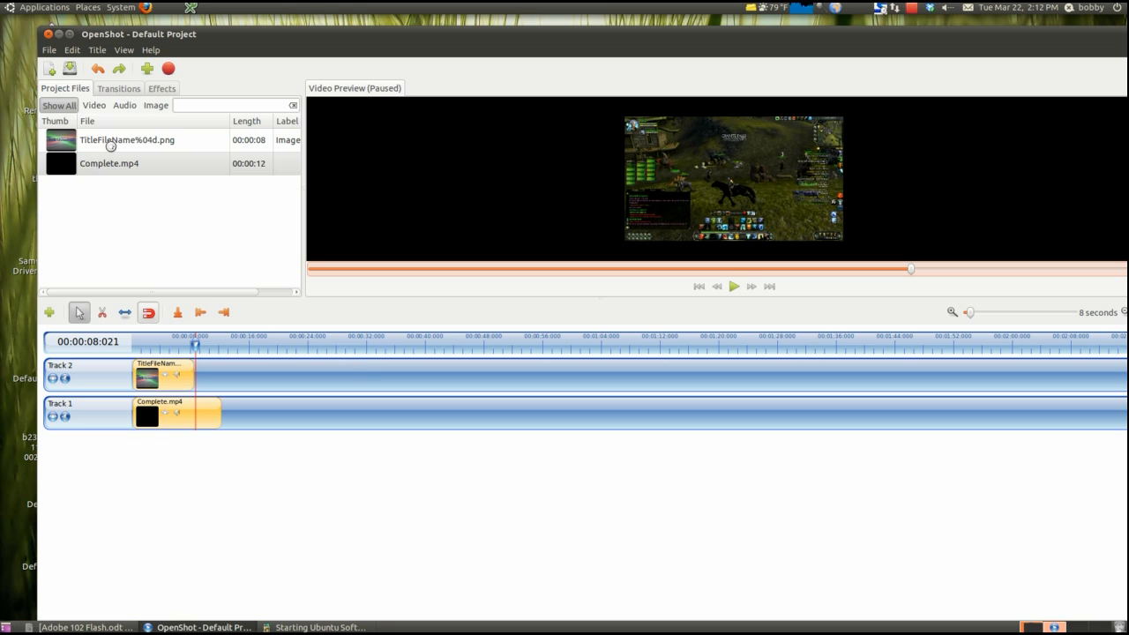
left_click(318, 627)
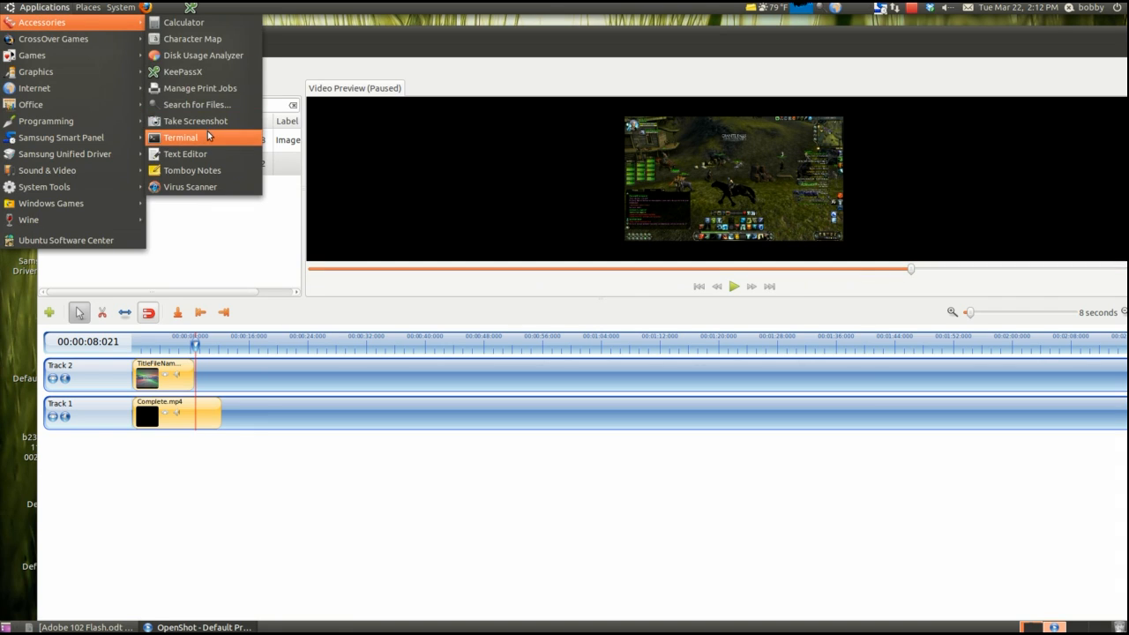
Step: Launch Terminal from Applications > Accessories on top of OpenShot
left_click(180, 138)
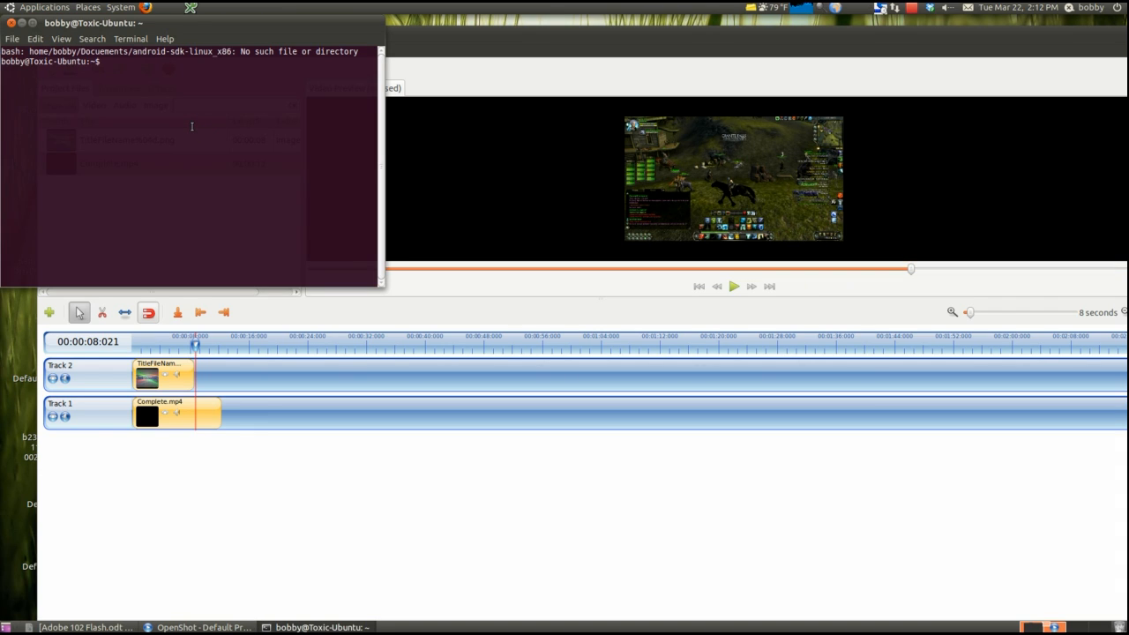